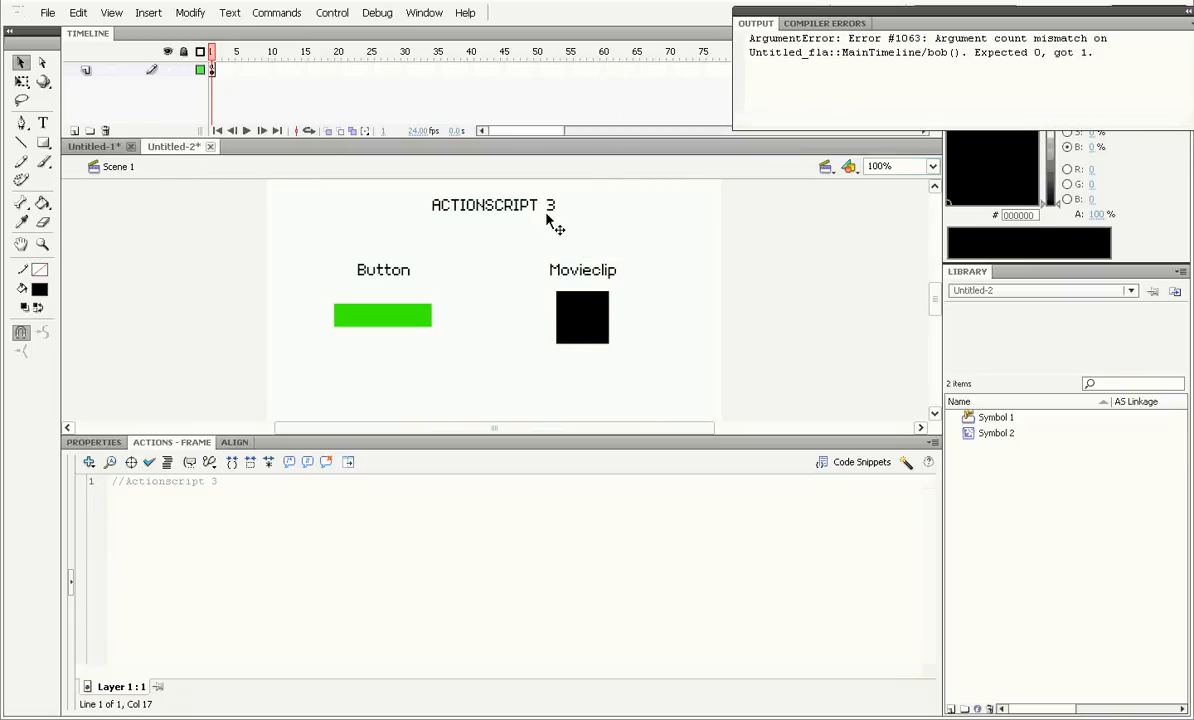
In the AS2 document, write a = "Hello"; trace(a); and test it to output Hello.
click(92, 146)
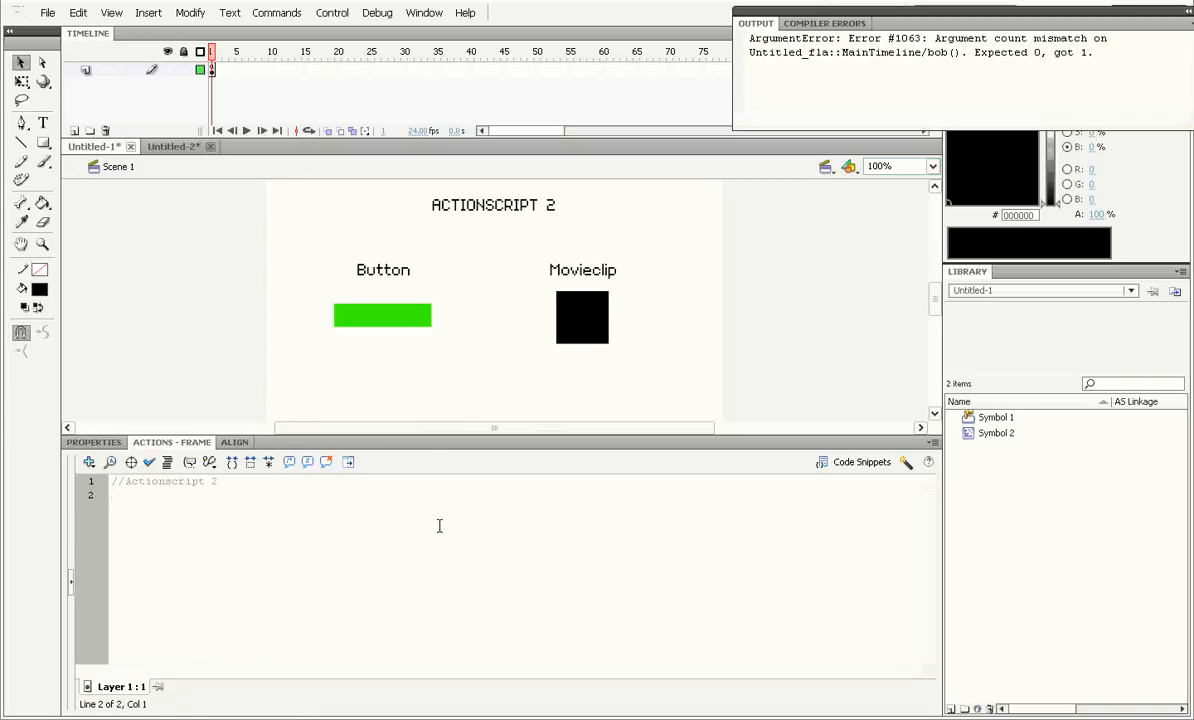
text(a = "Hello";)
text(trac)
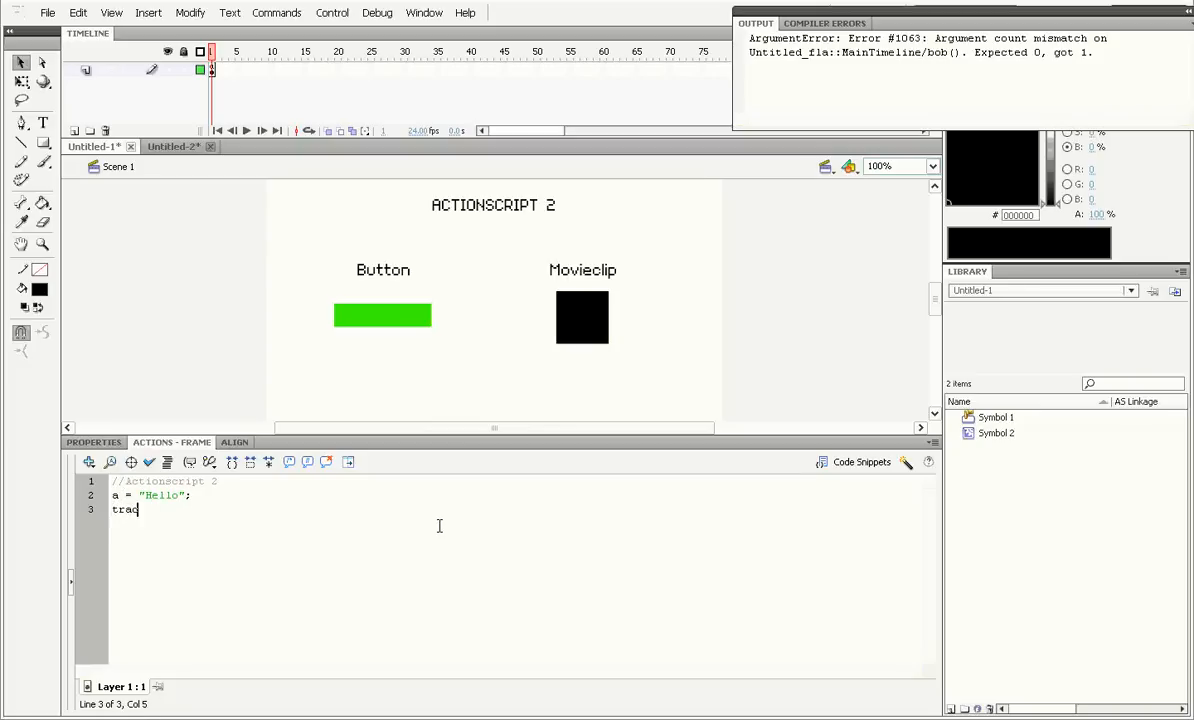
text(e(a);)
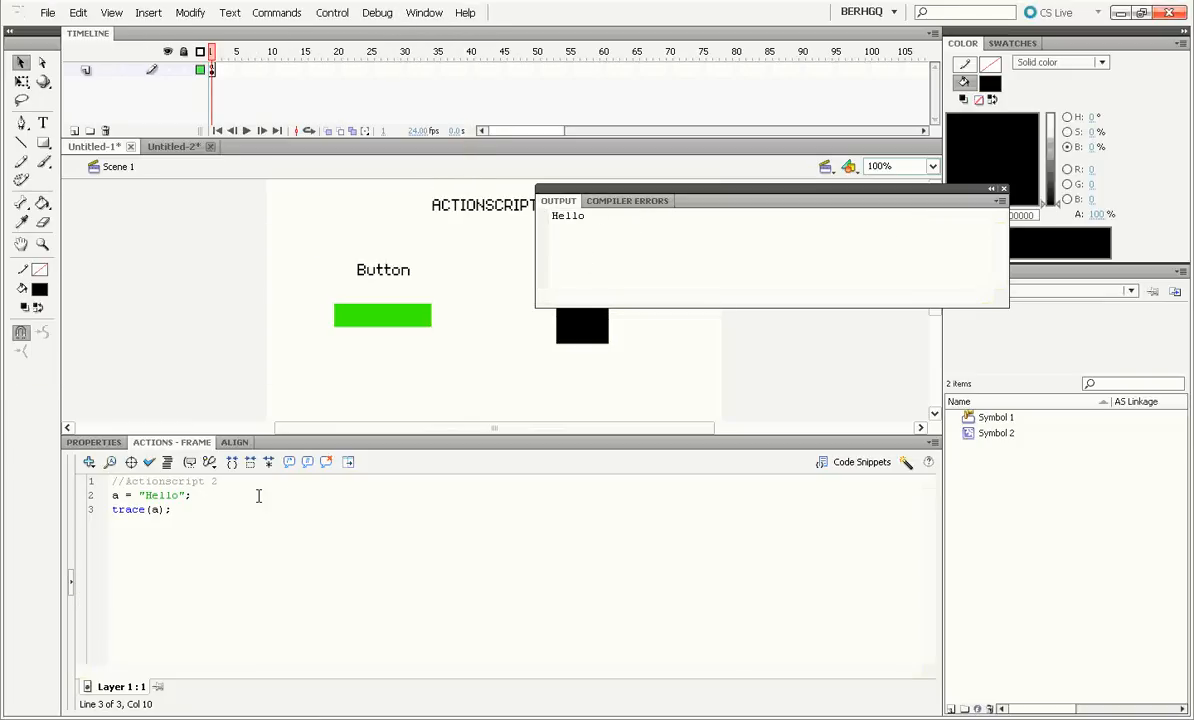
In the AS3 document, write the same trace code, then add var before a so it outputs Hello.
click(172, 146)
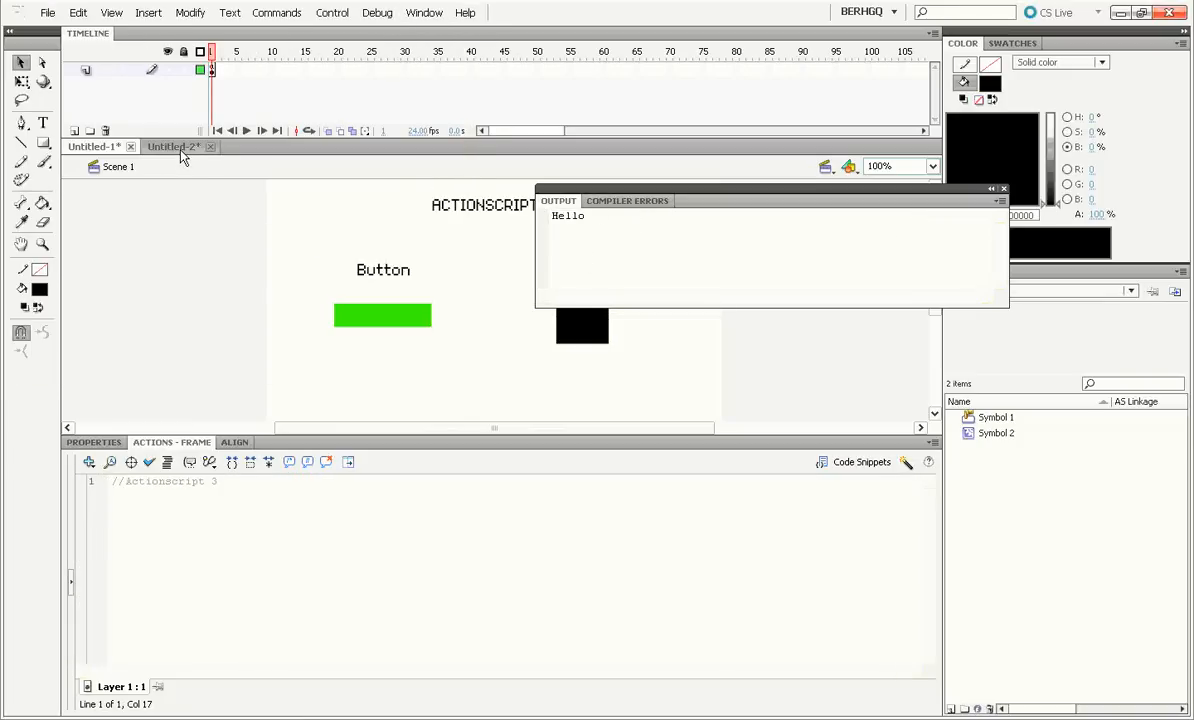
text(a = "Hello";)
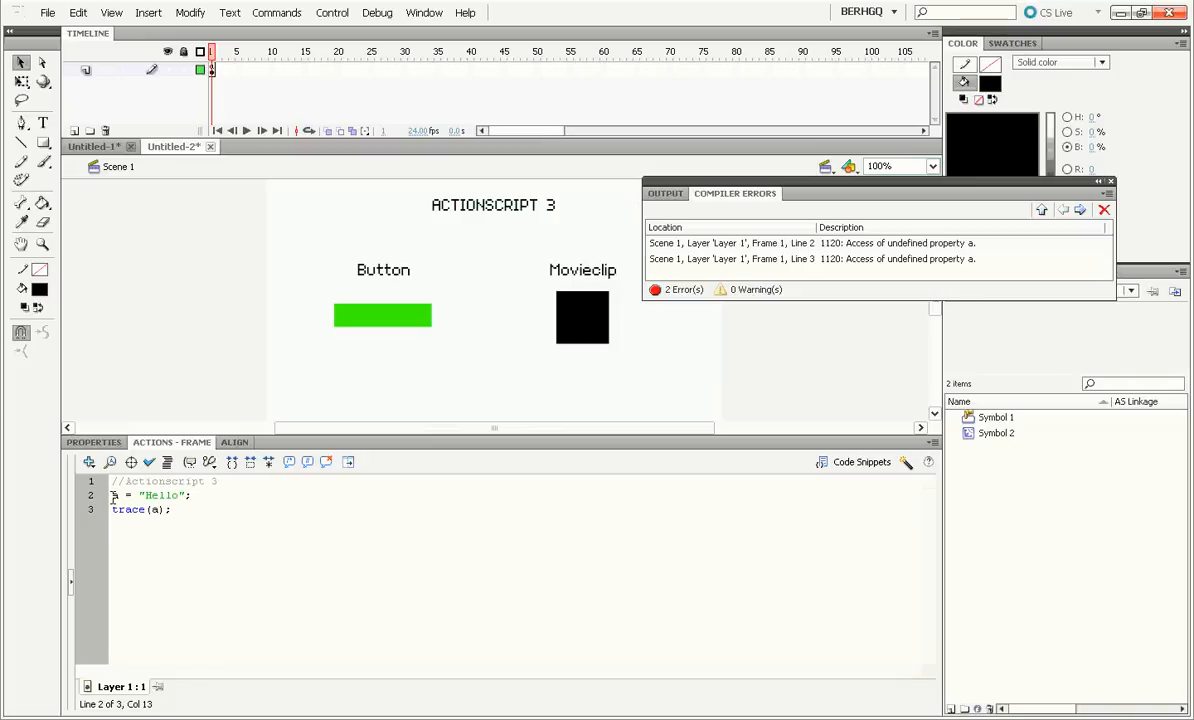
text(var)
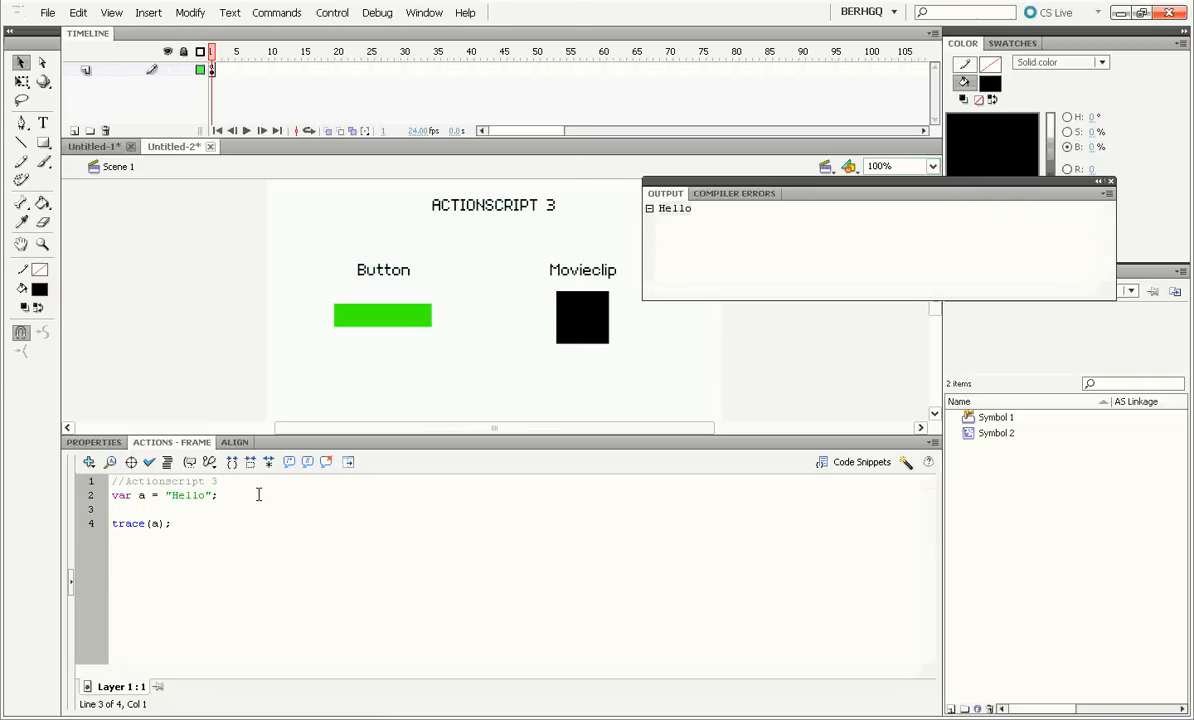
Add var a = "Goodbye"; to trigger the AS3 1151 conflict error, then fix it so output reads Goodbye.
click(115, 509)
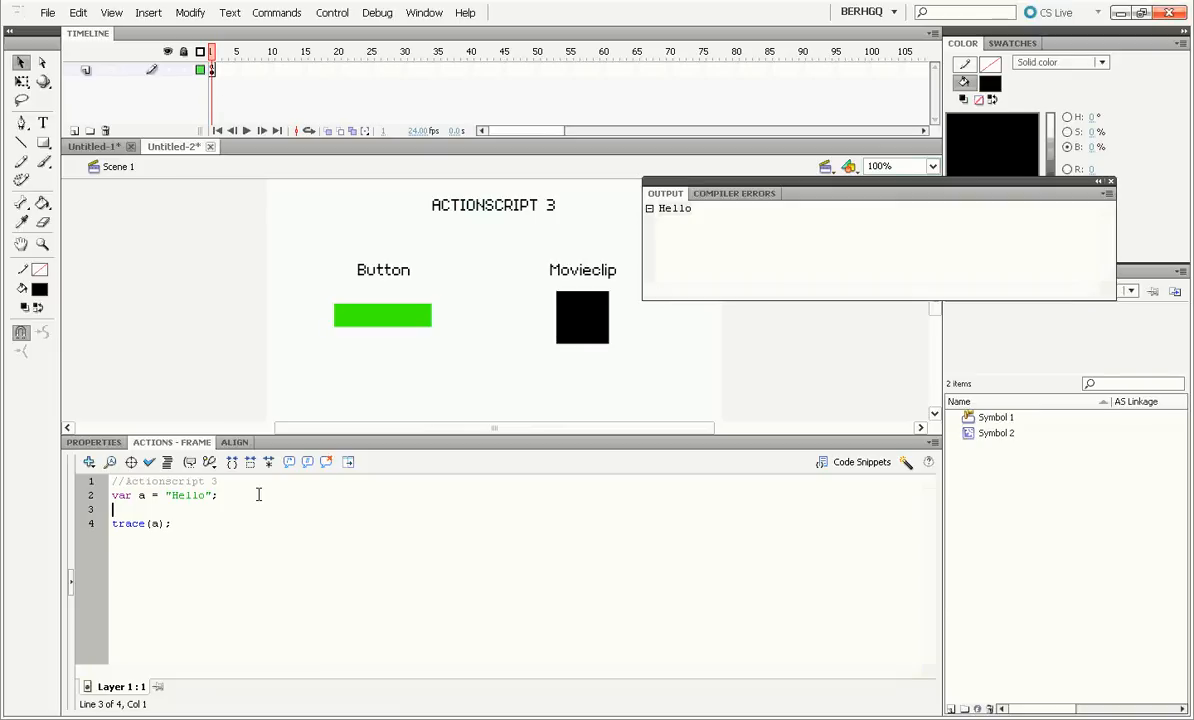
text(var)
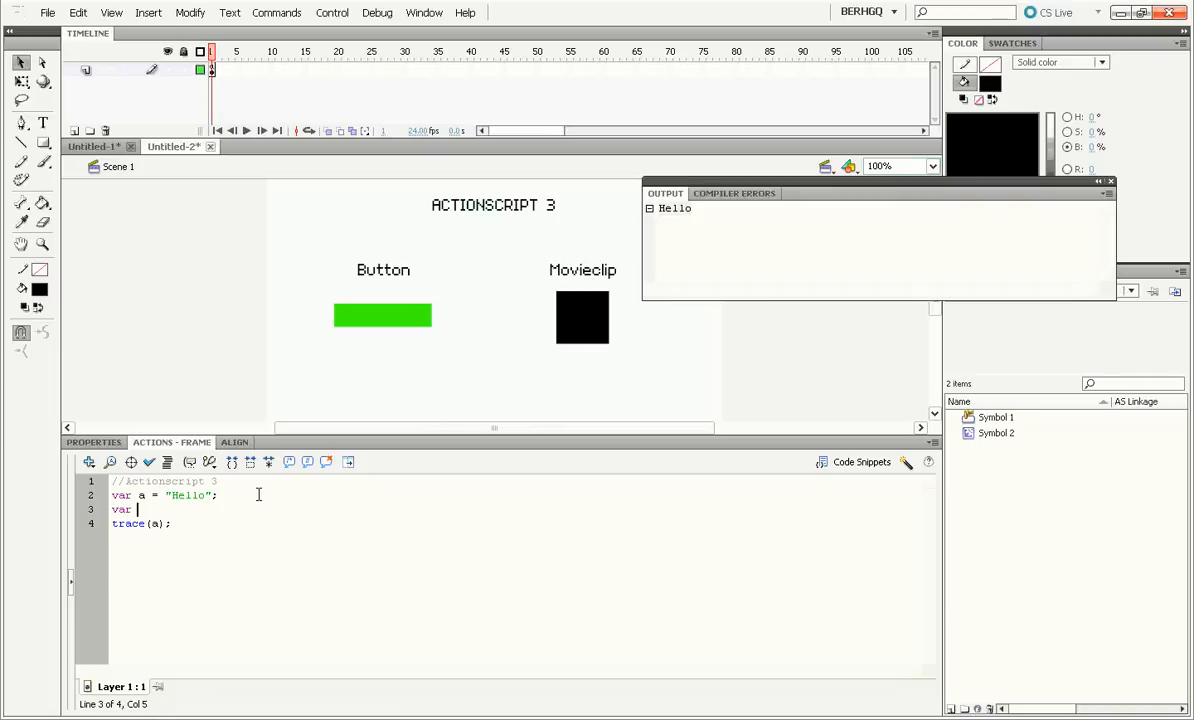
text(a = "Good)
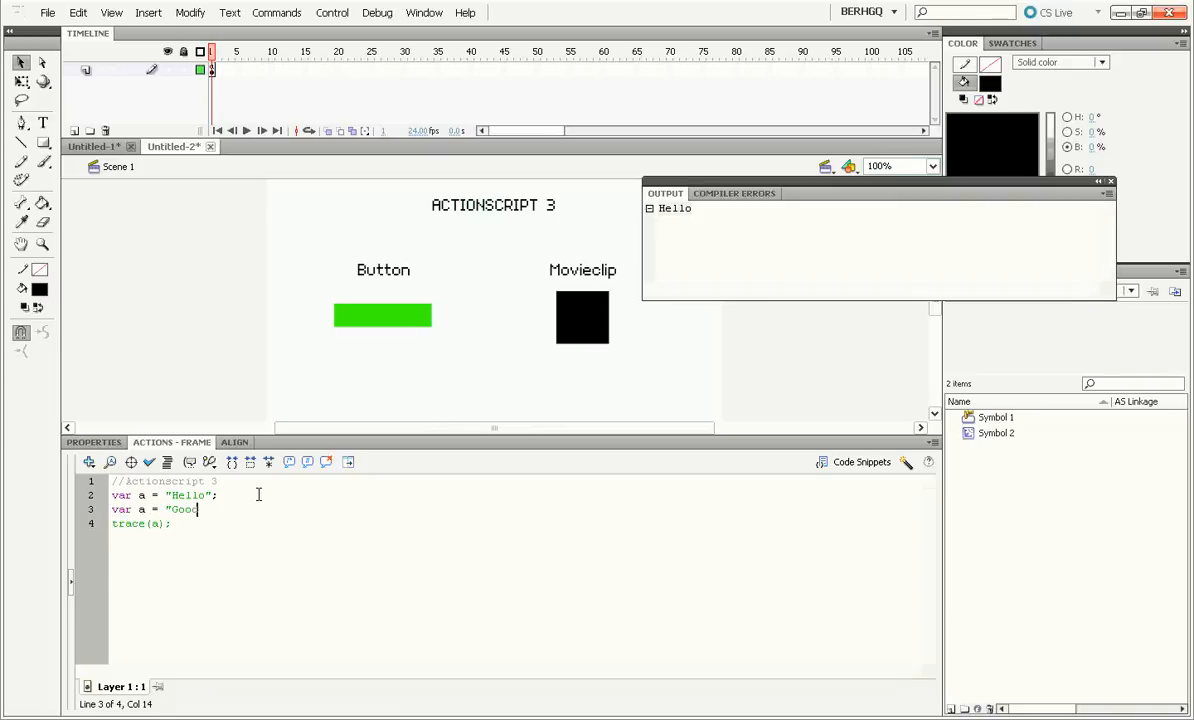
text(dbye";)
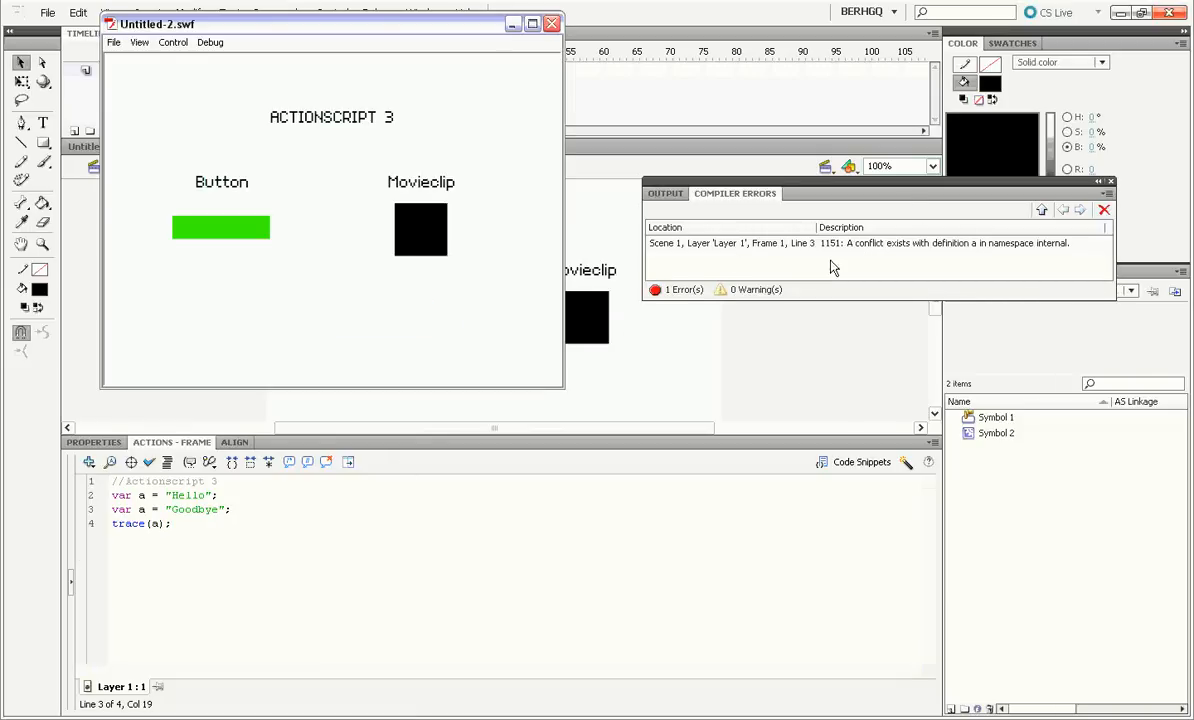
click(551, 23)
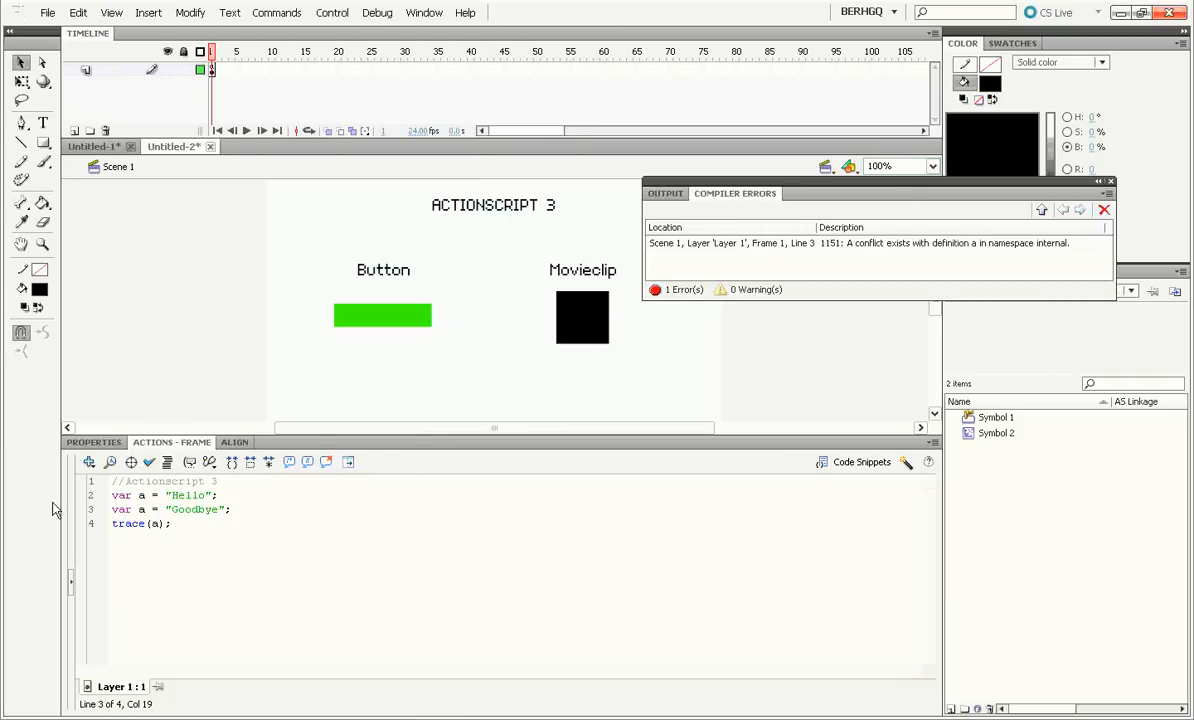
click(250, 495)
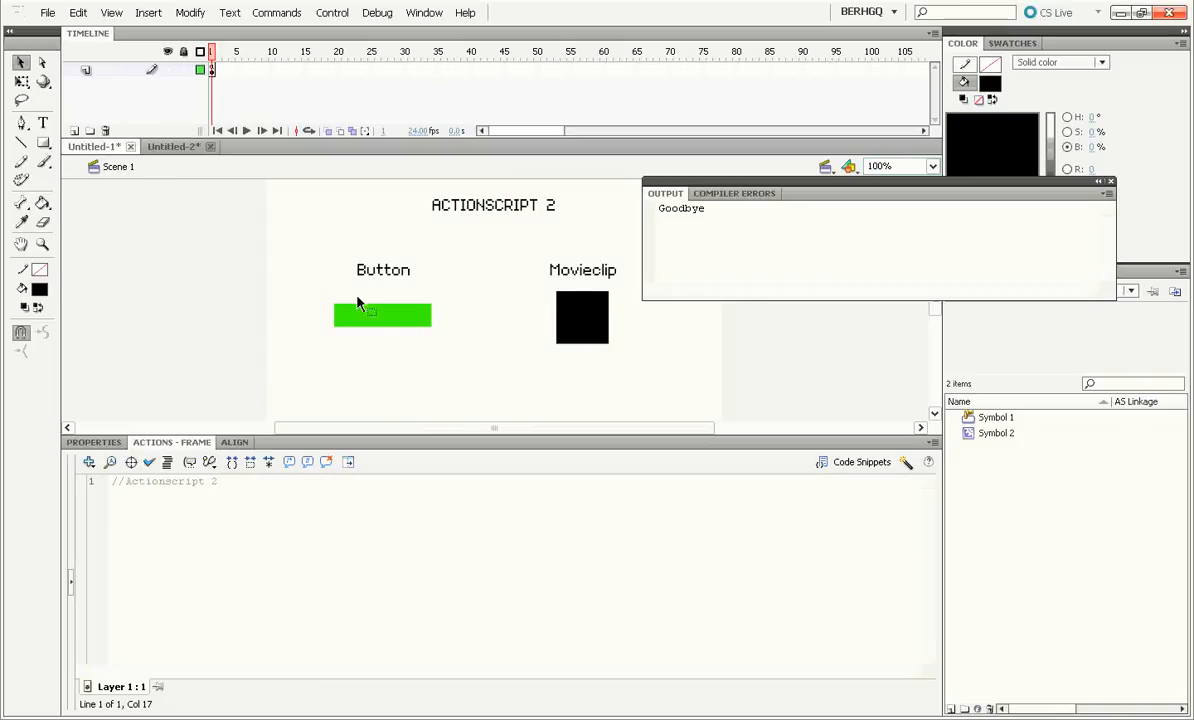
mouse_move(385, 328)
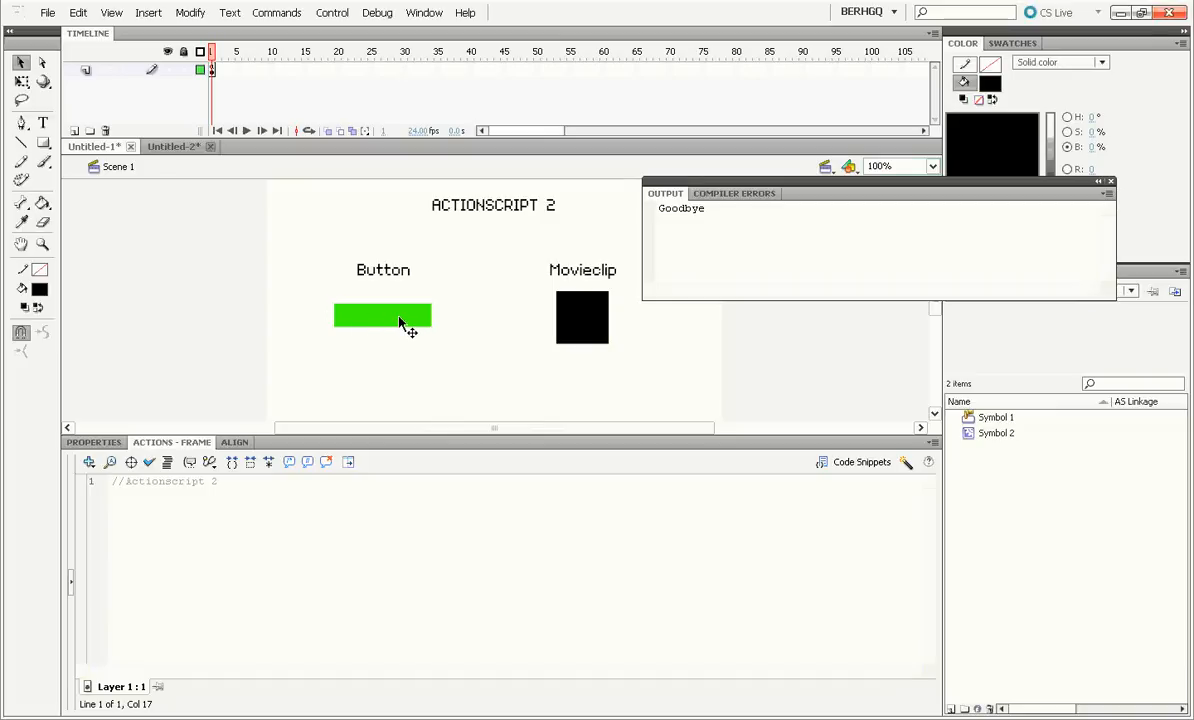
Select the green button instance on the stage as the object to attach code to.
click(383, 315)
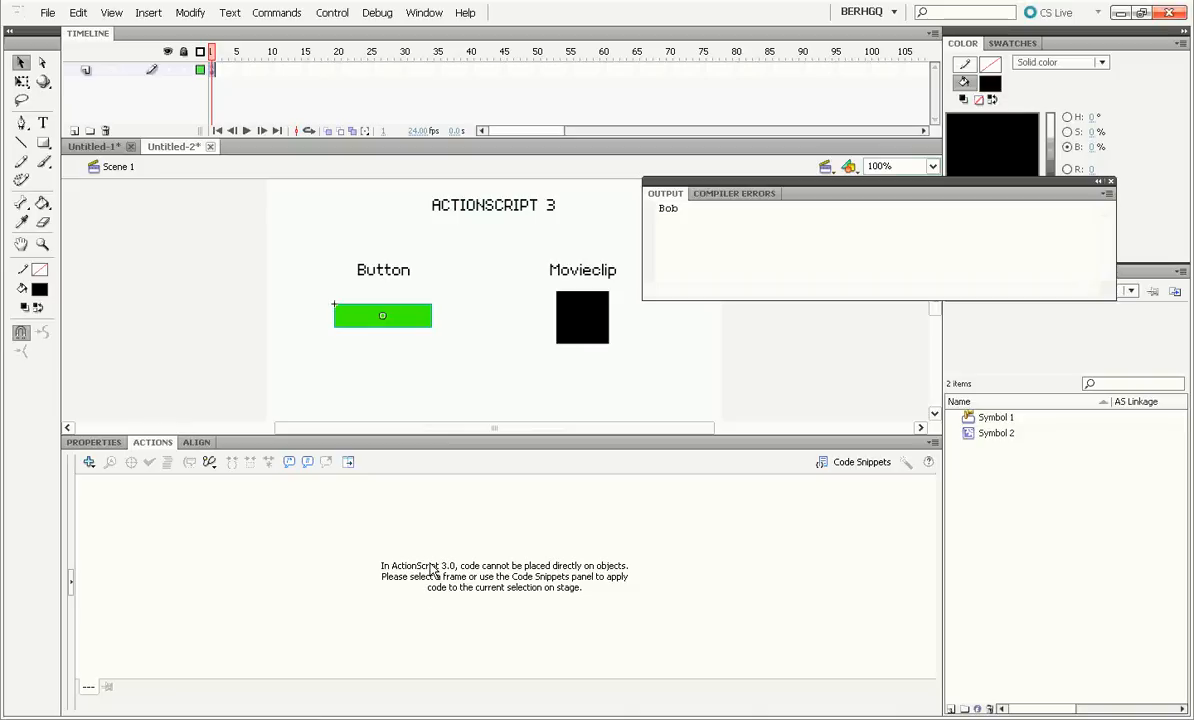
mouse_move(562, 575)
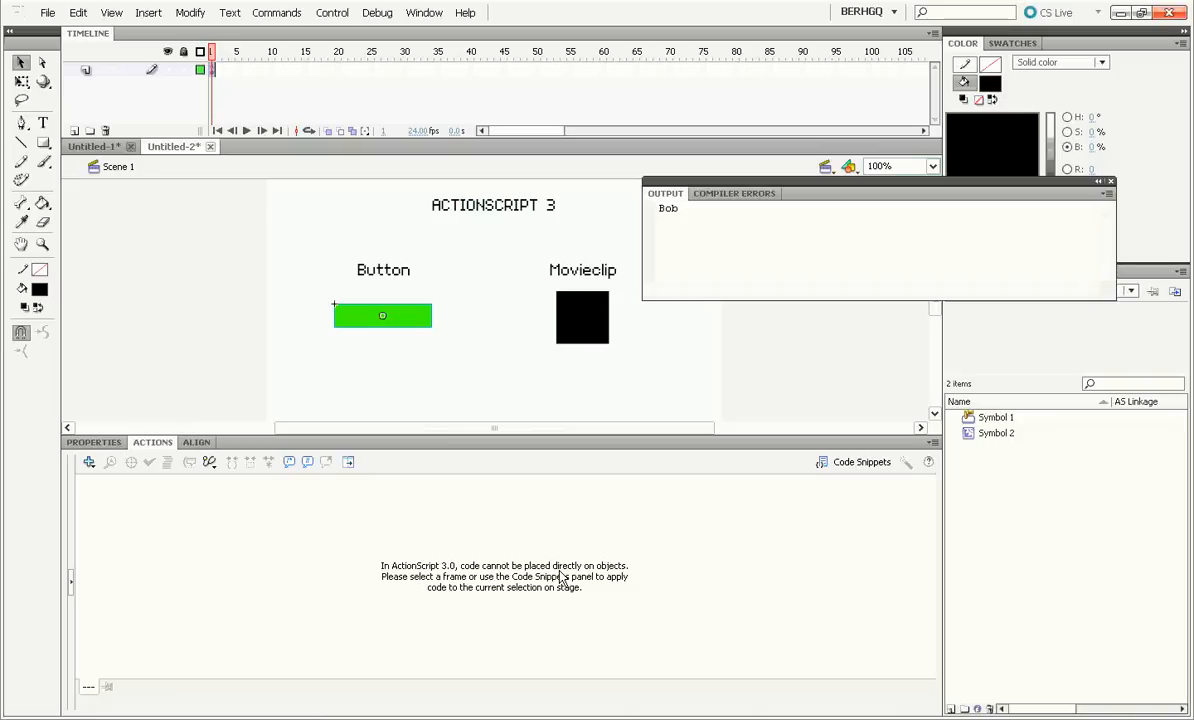
mouse_move(397, 378)
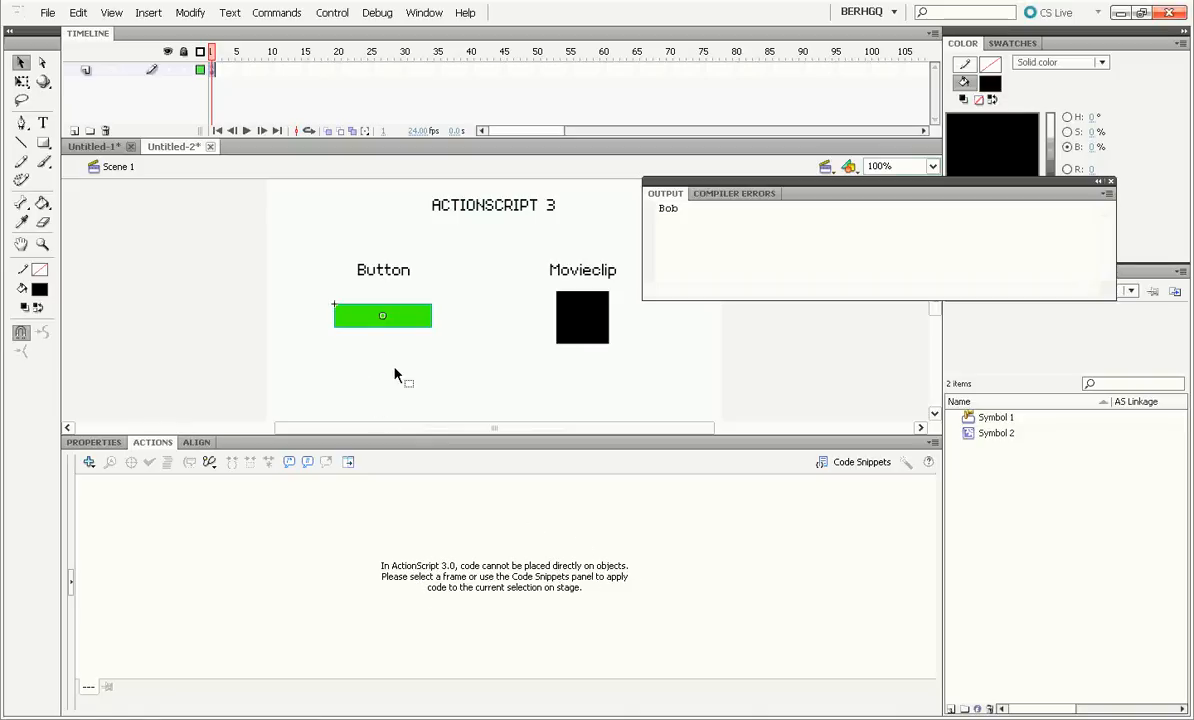
Deselect the button so the AS3 frame's code editor returns.
click(212, 69)
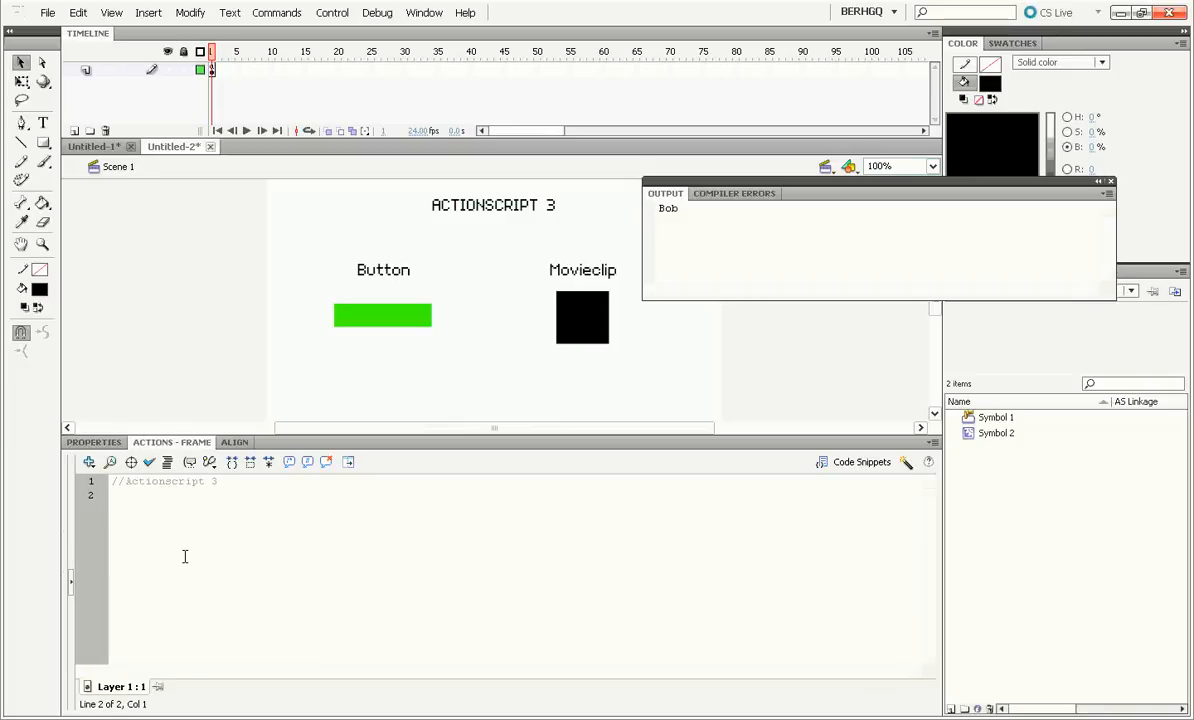
On line 2 write go.addEventListener(MouseEvent.CLICK, onClick); in the AS3 frame code.
click(130, 497)
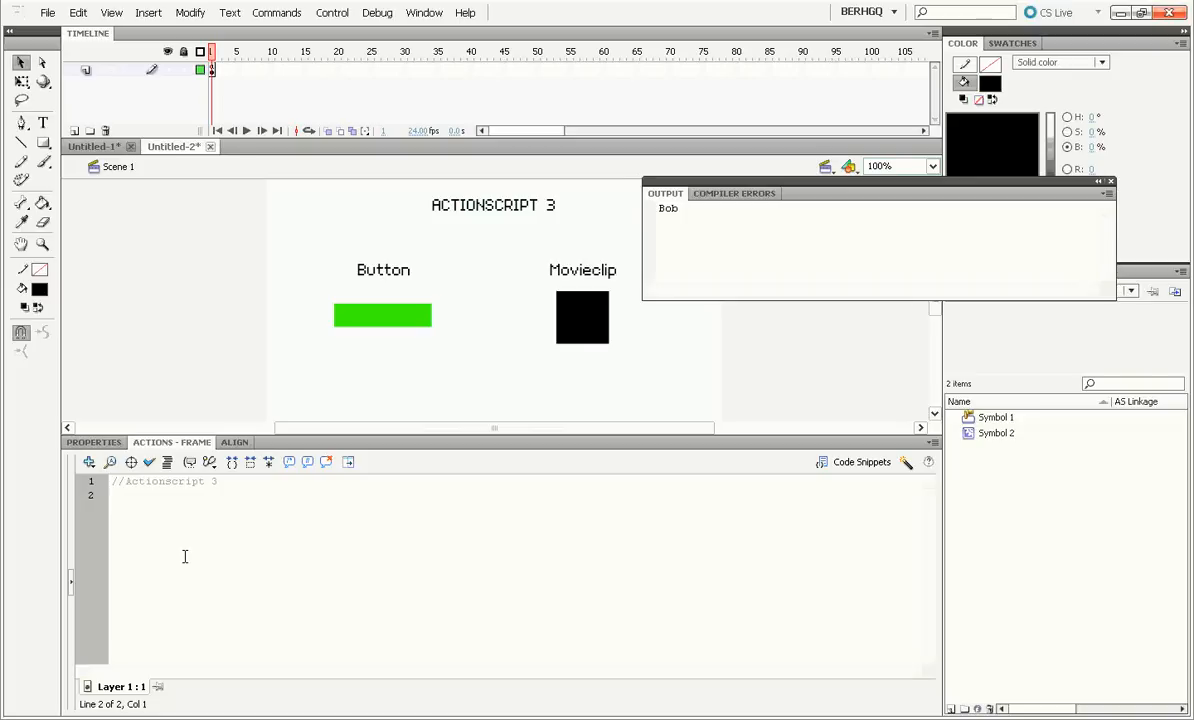
text(go.addEventListener()
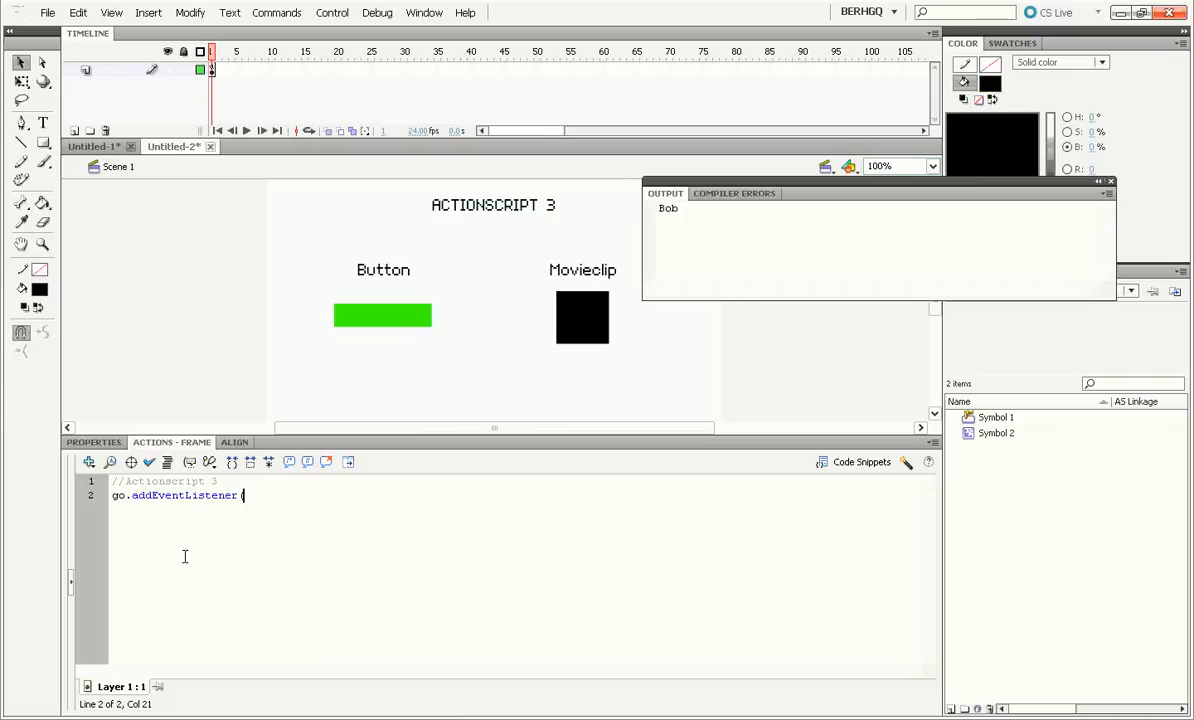
text(B)
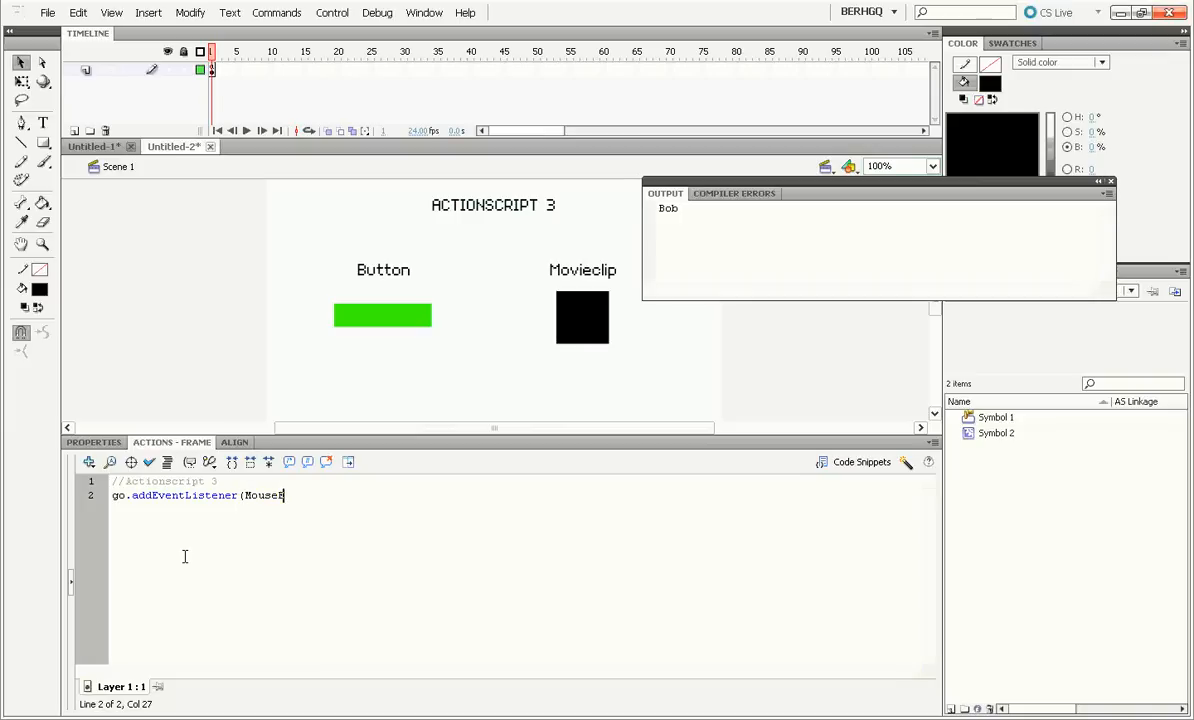
text(Event.)
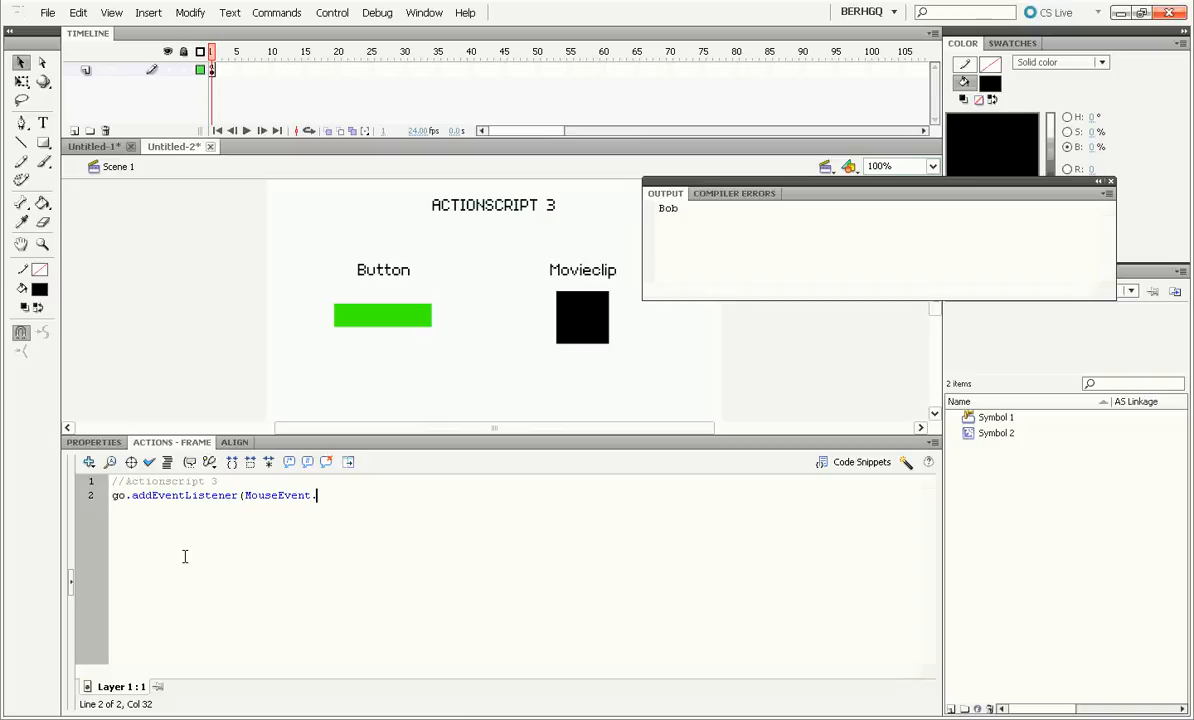
text(CLICK)
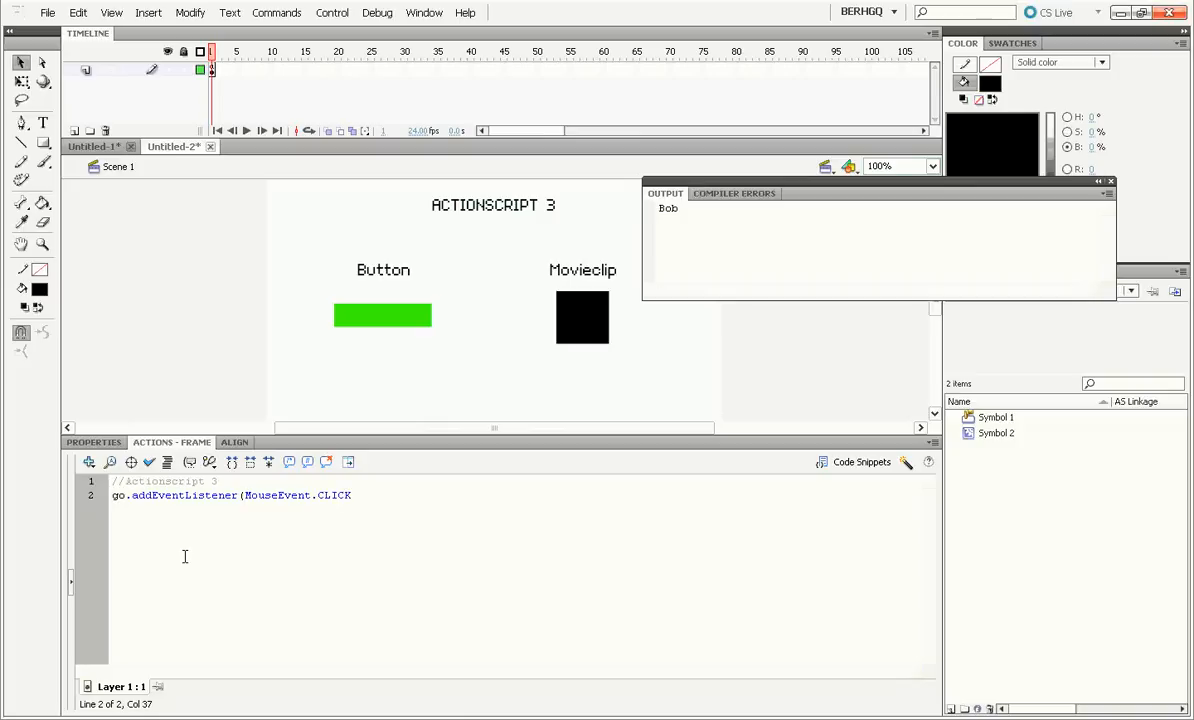
text(,)
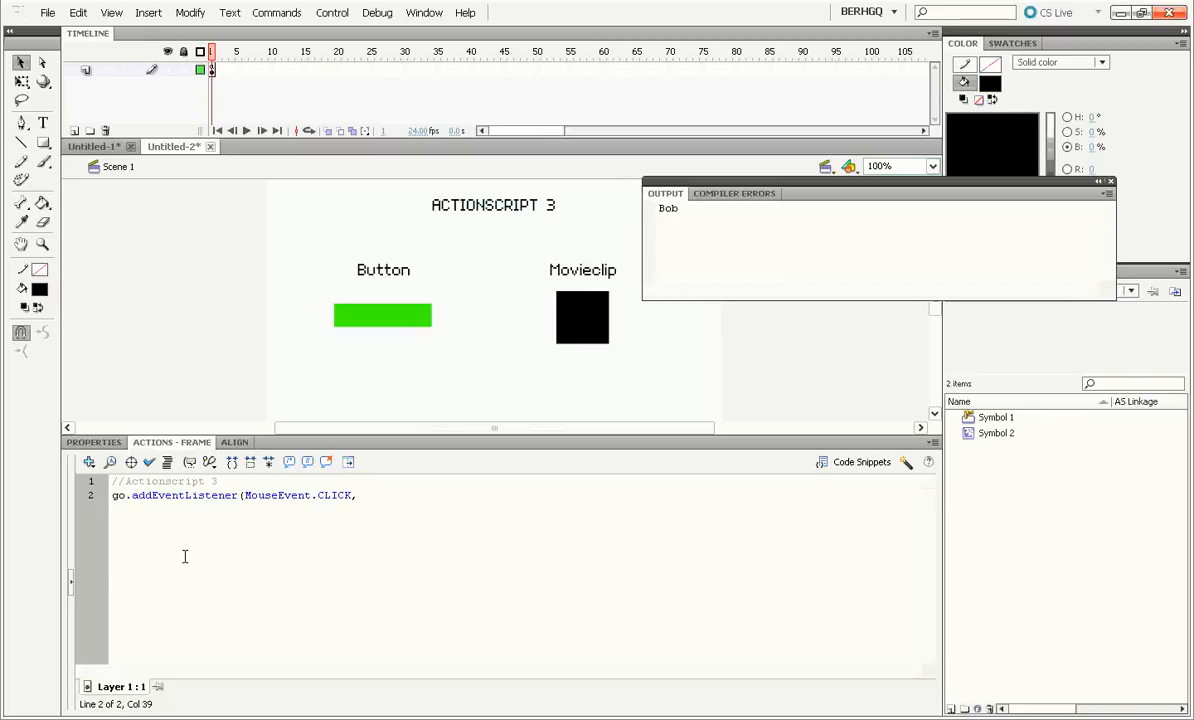
text(on)
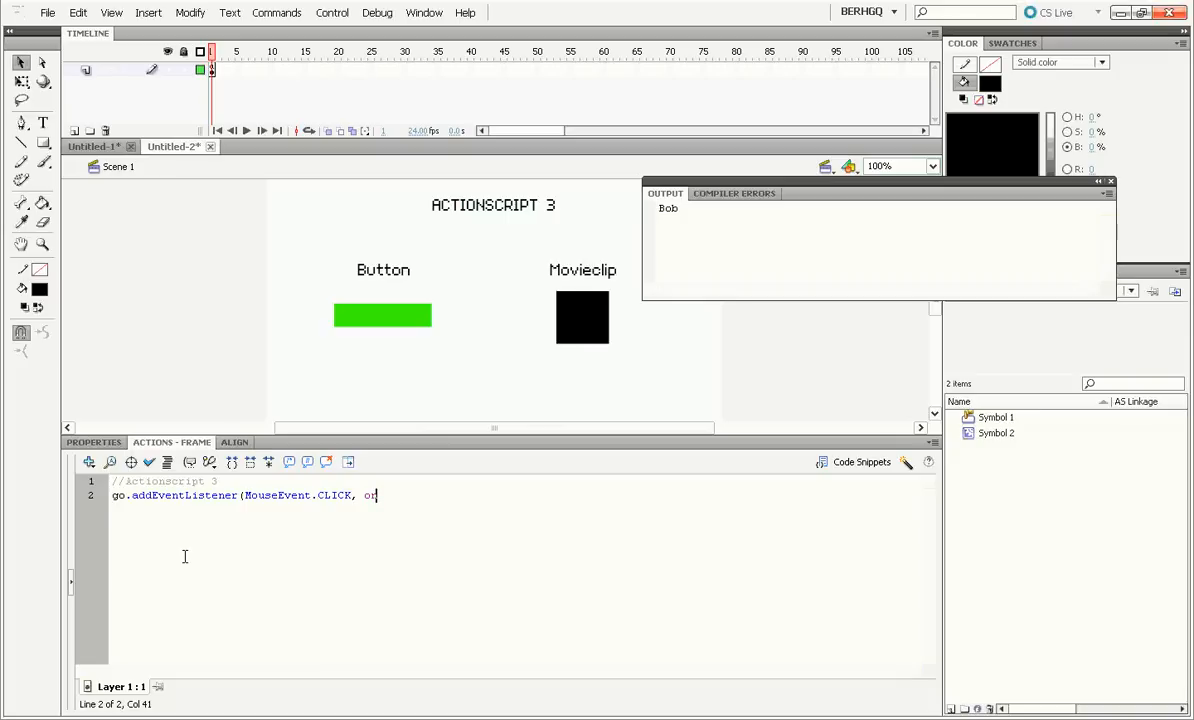
text(Click);)
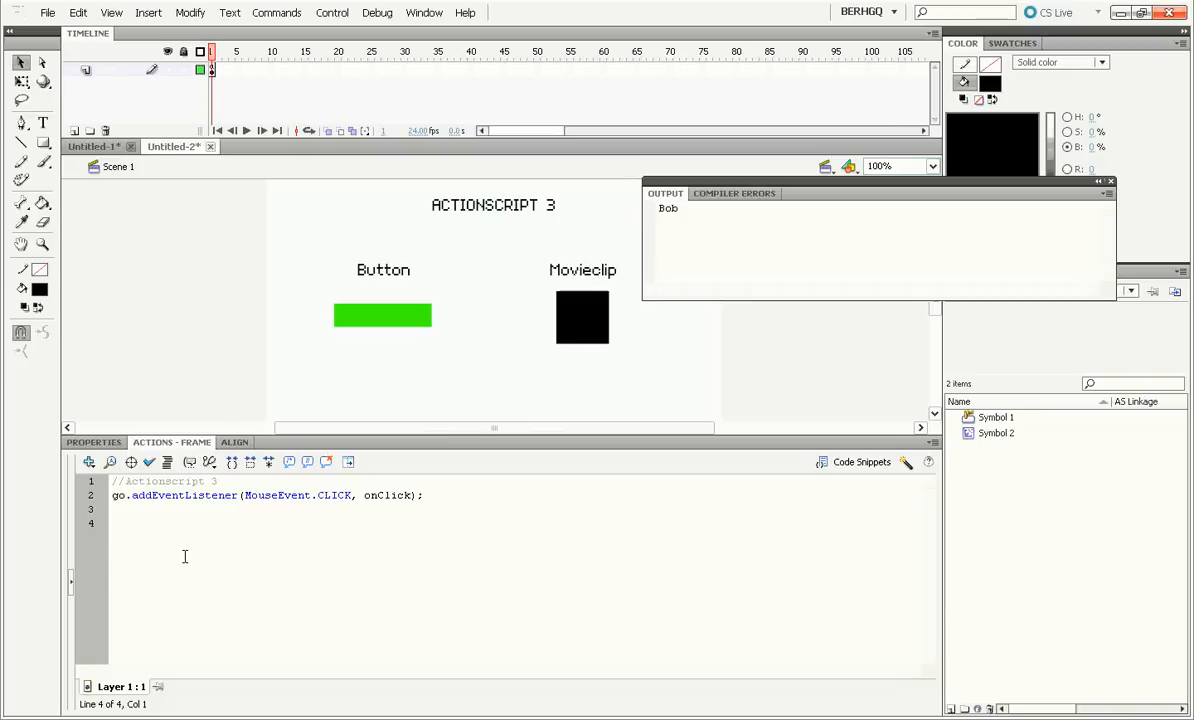
Define function onClick(e:MouseEvent) tracing "Bob" and click the button in the test to print Bob.
click(113, 523)
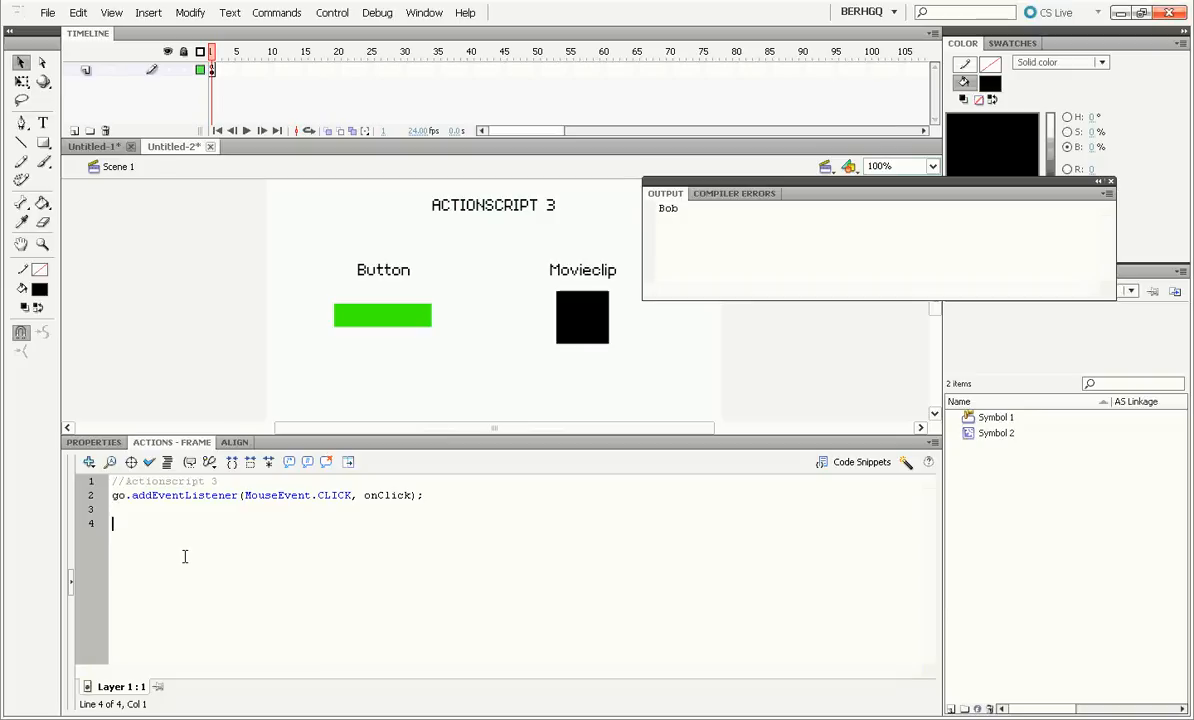
text(function)
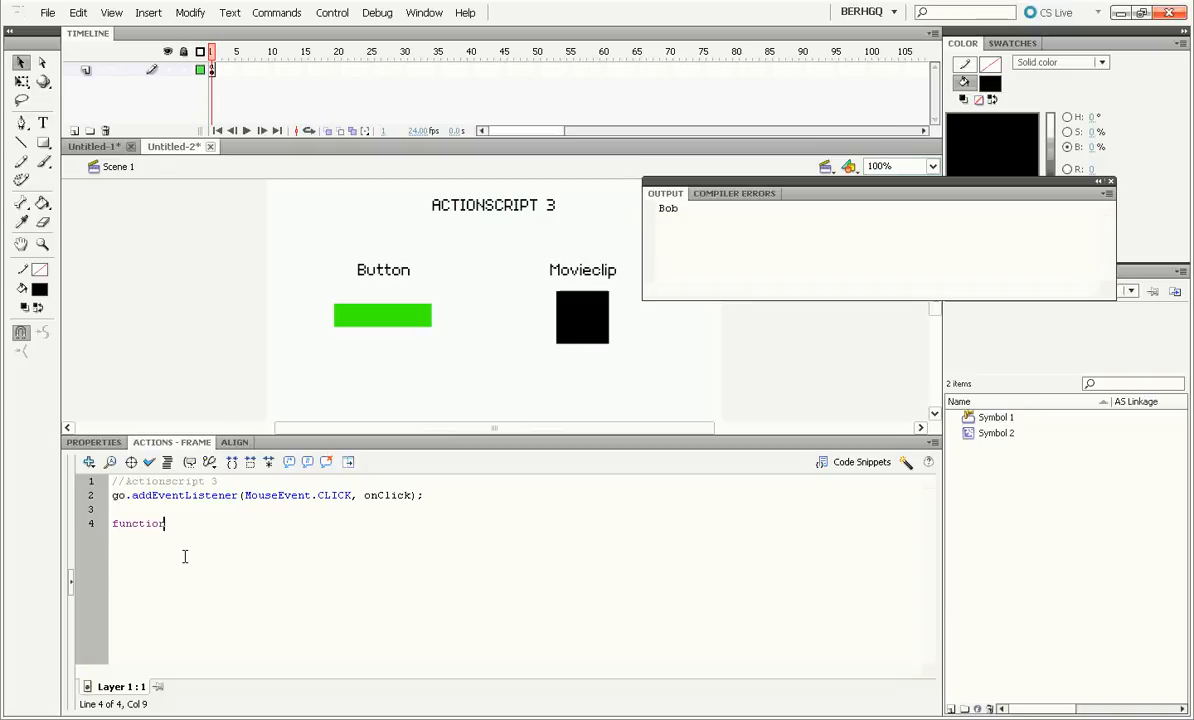
text(onClick)
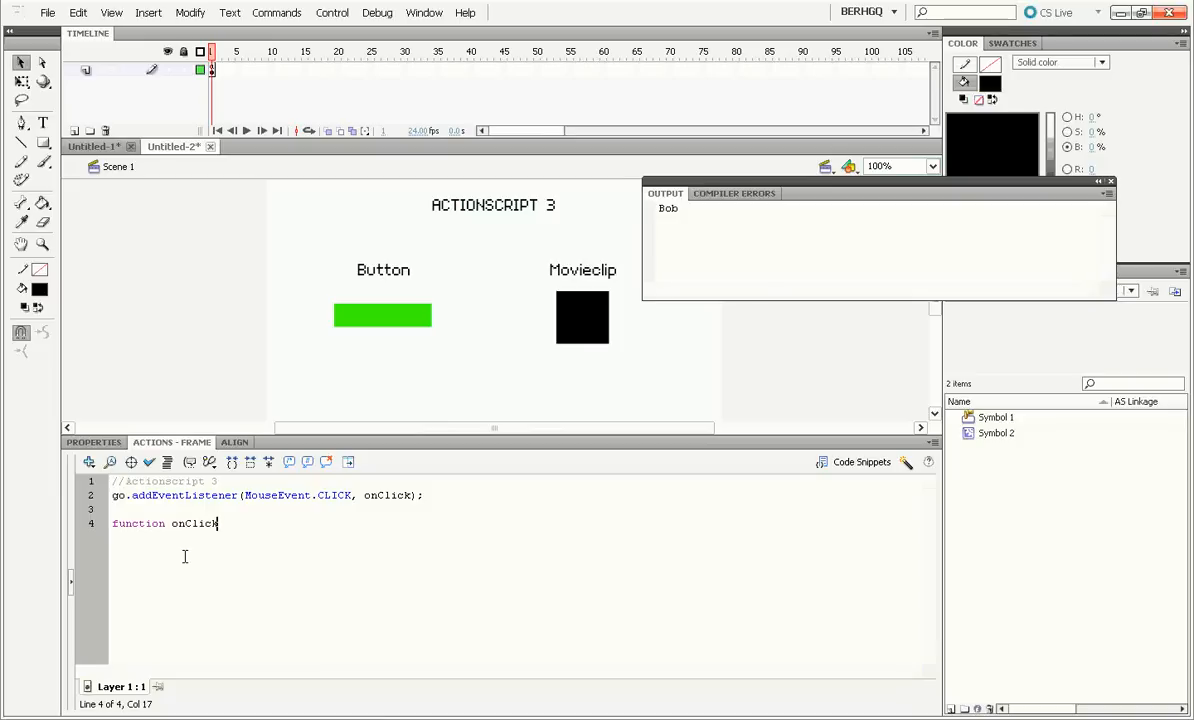
text(()
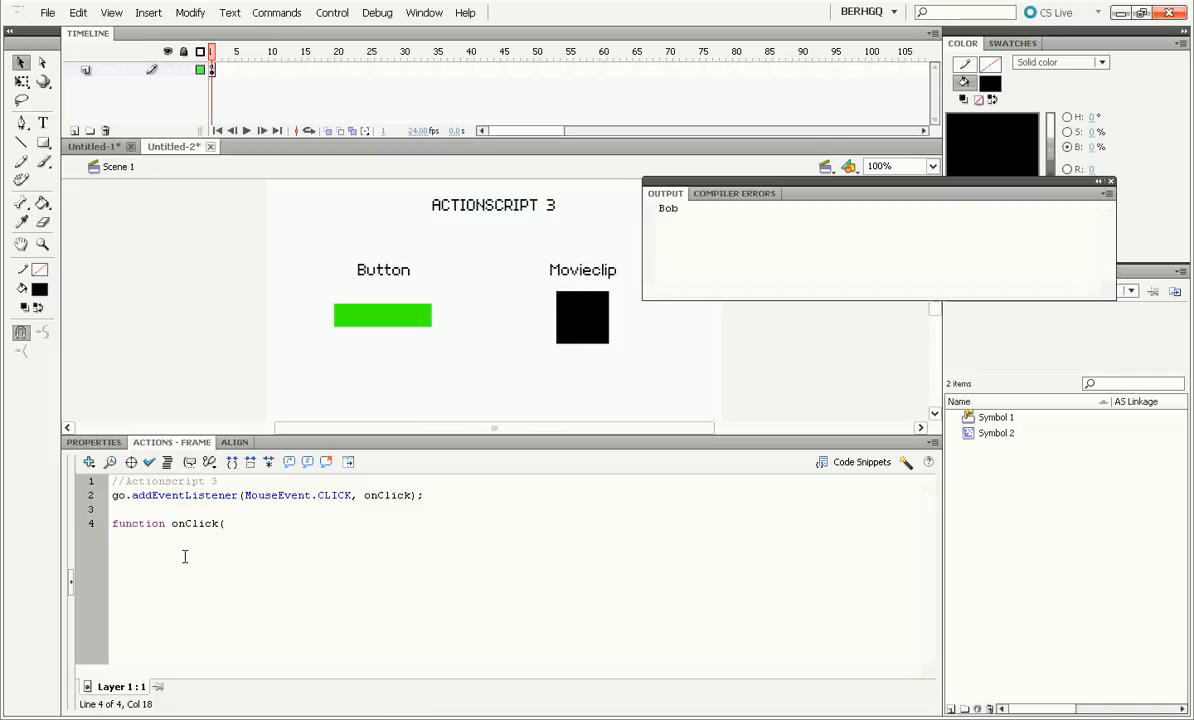
text(e:M)
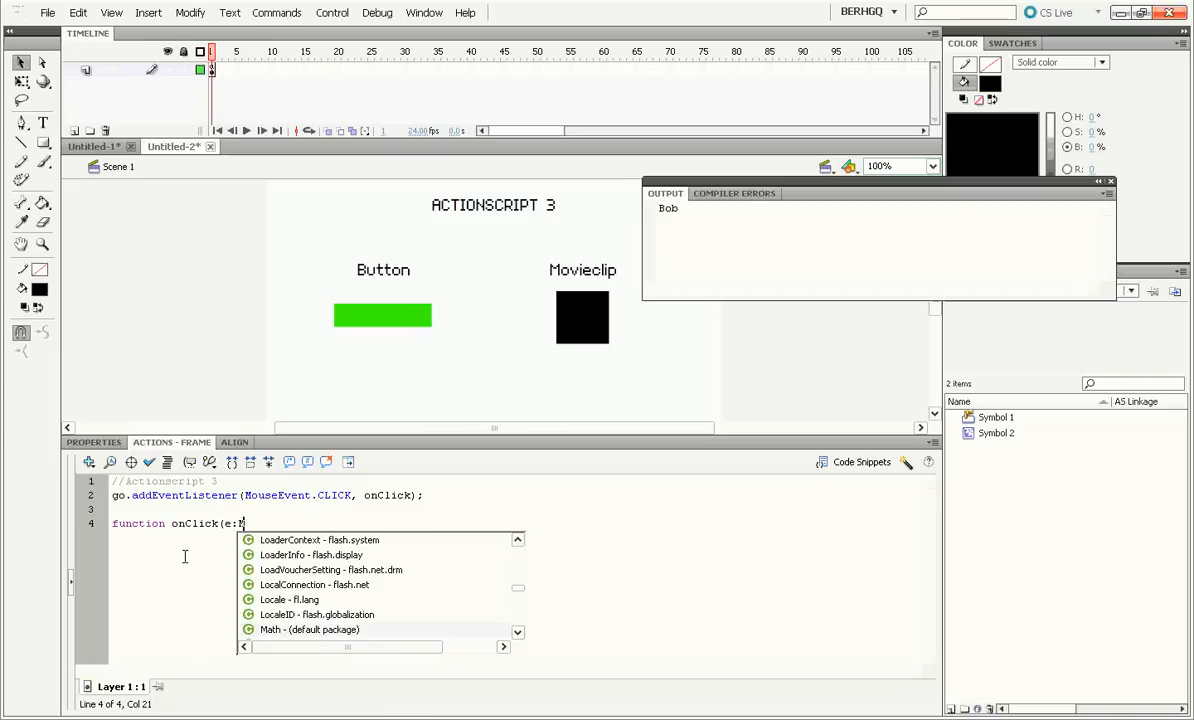
text(ouseEvent)
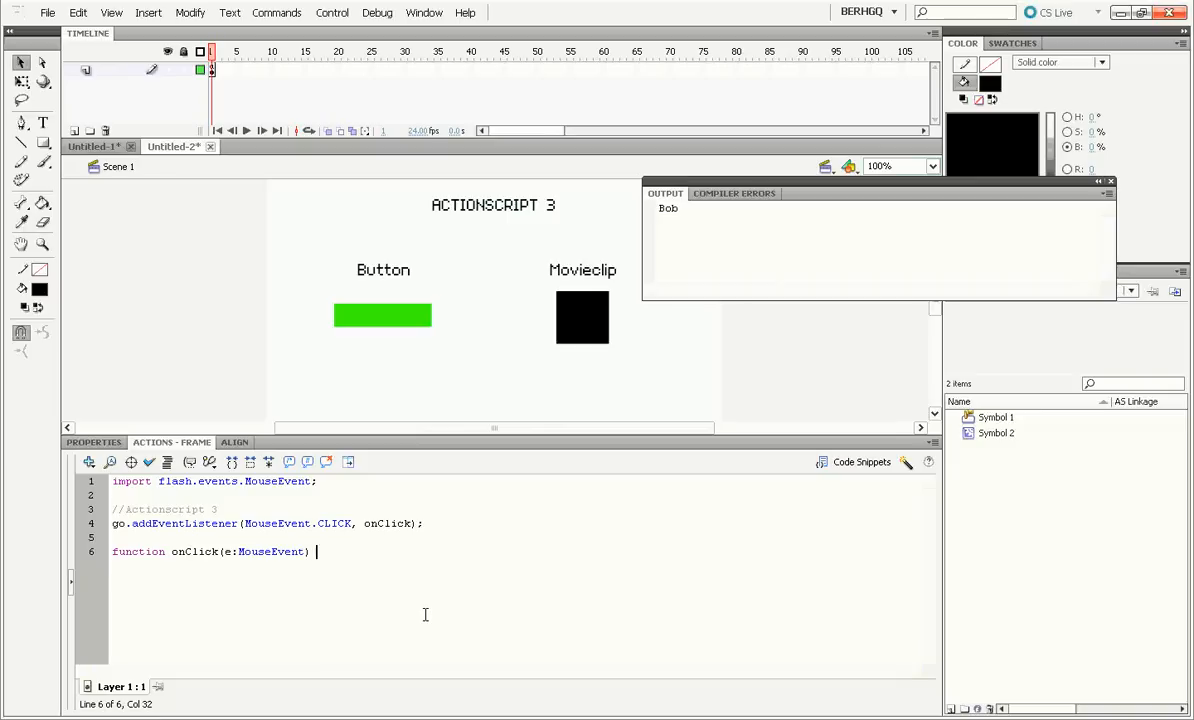
text({)
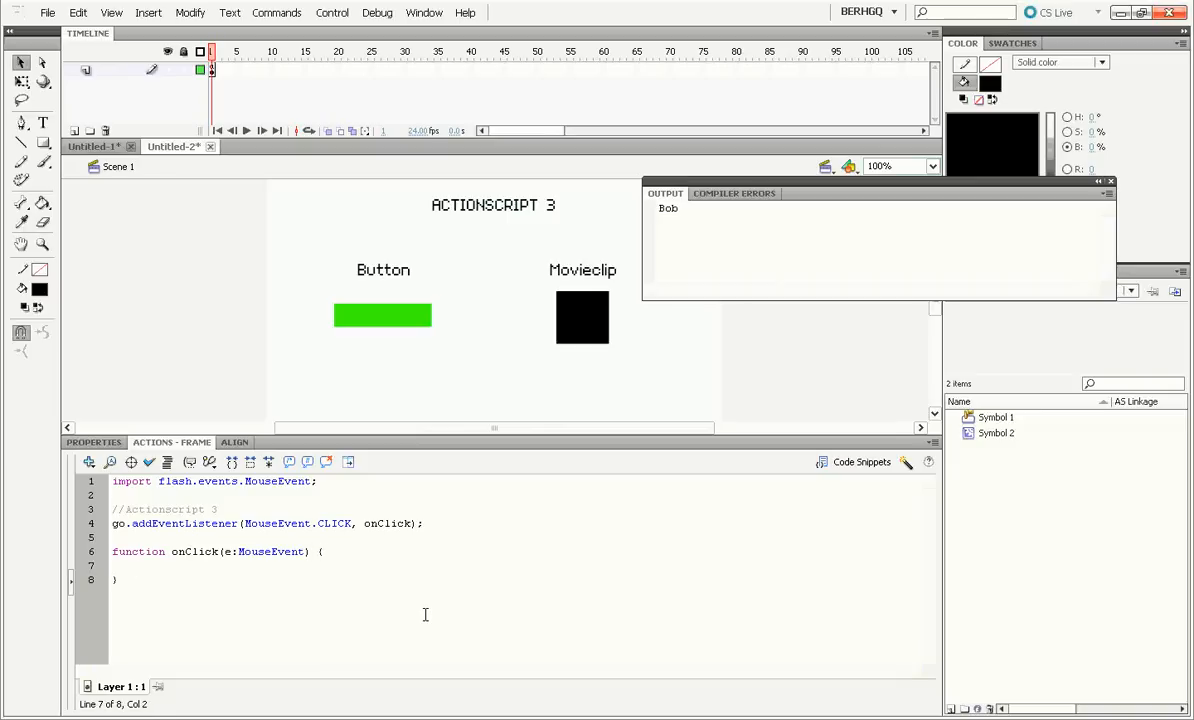
text(t)
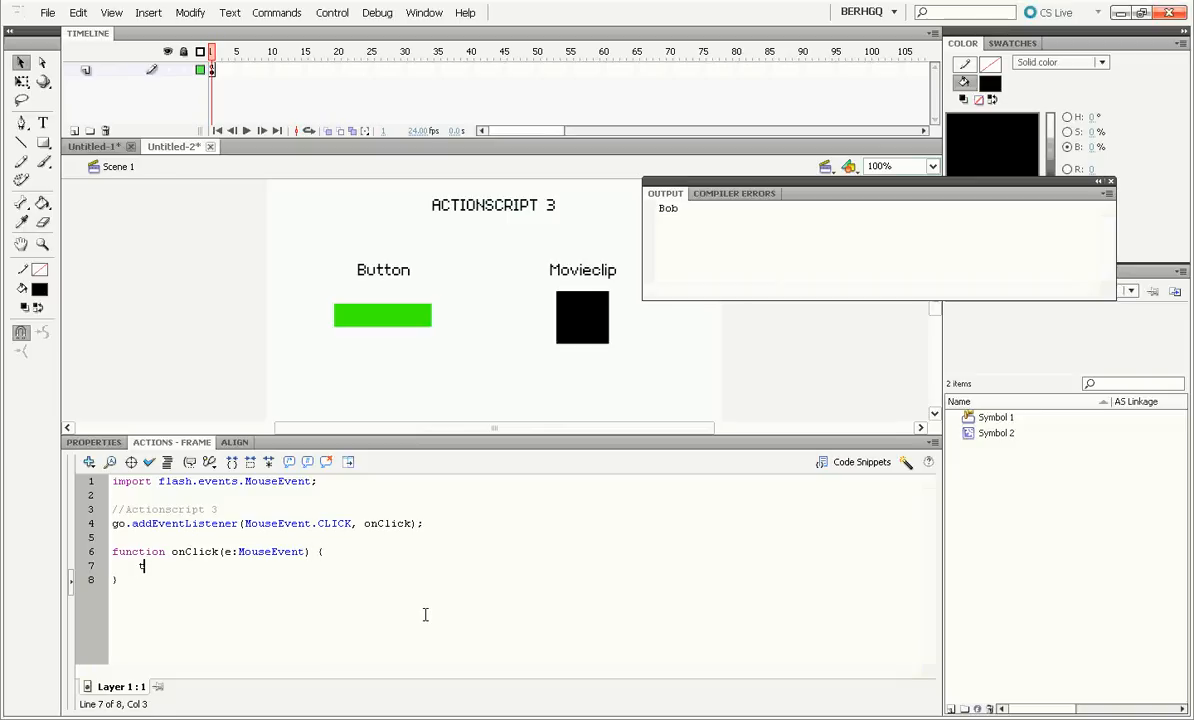
text(trace("Bob");)
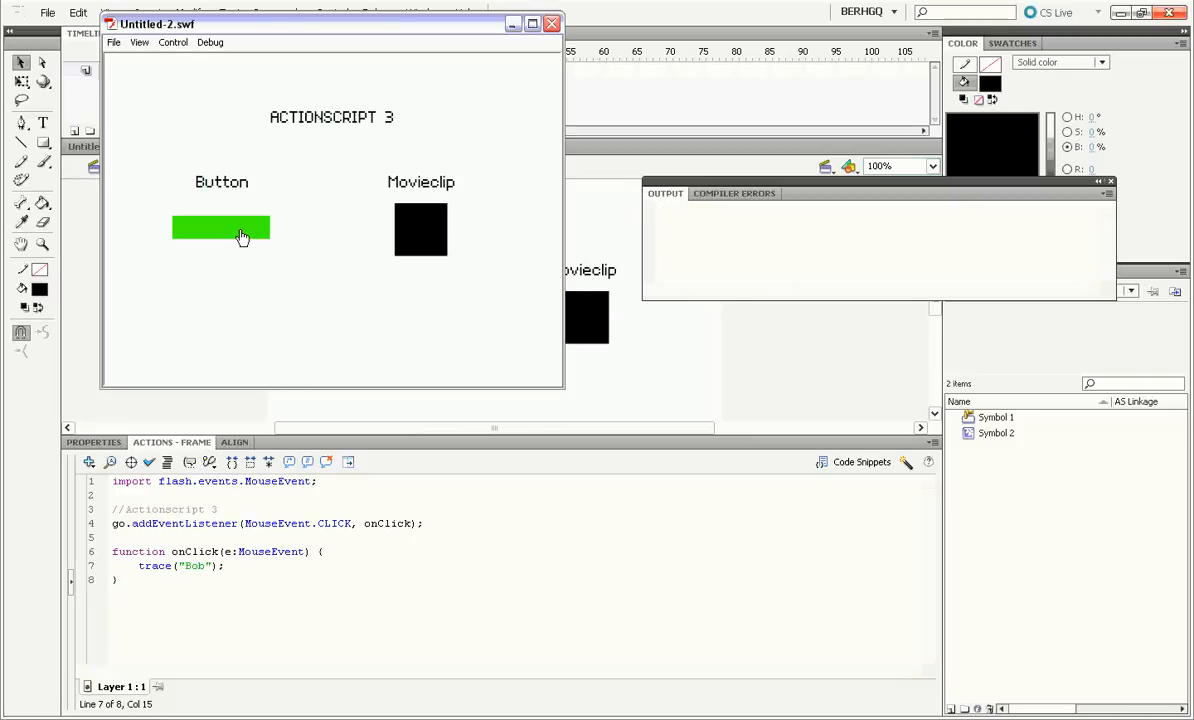
click(221, 228)
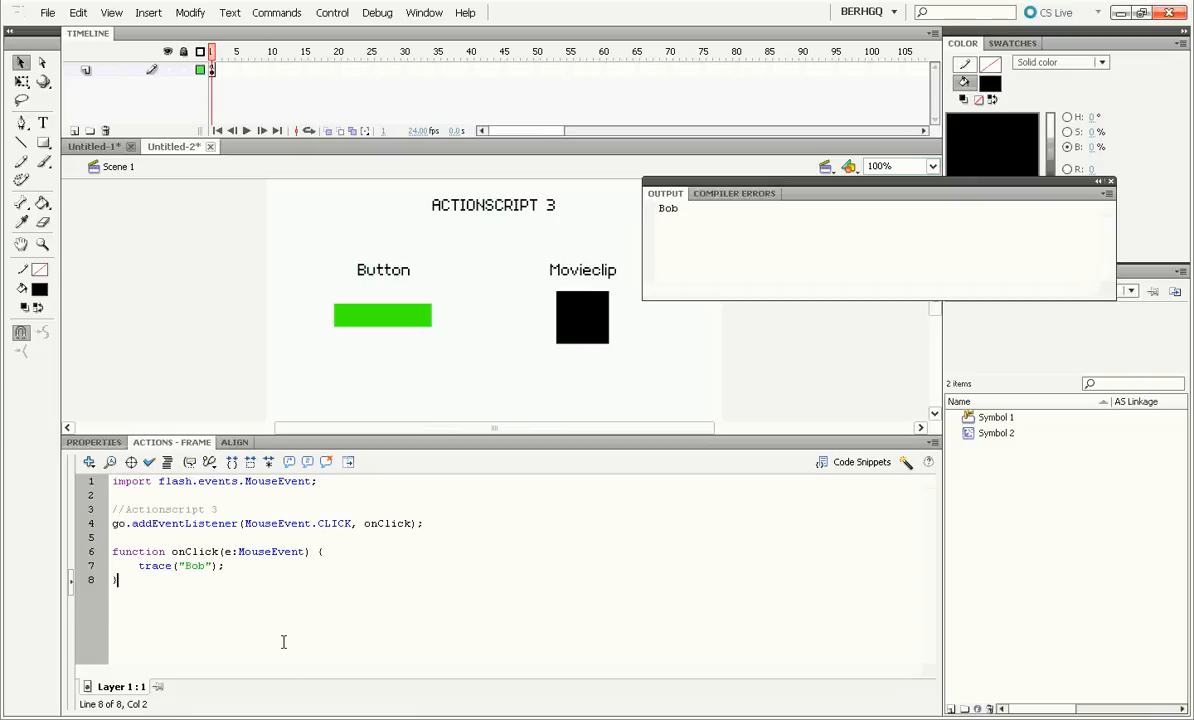
mouse_move(243, 602)
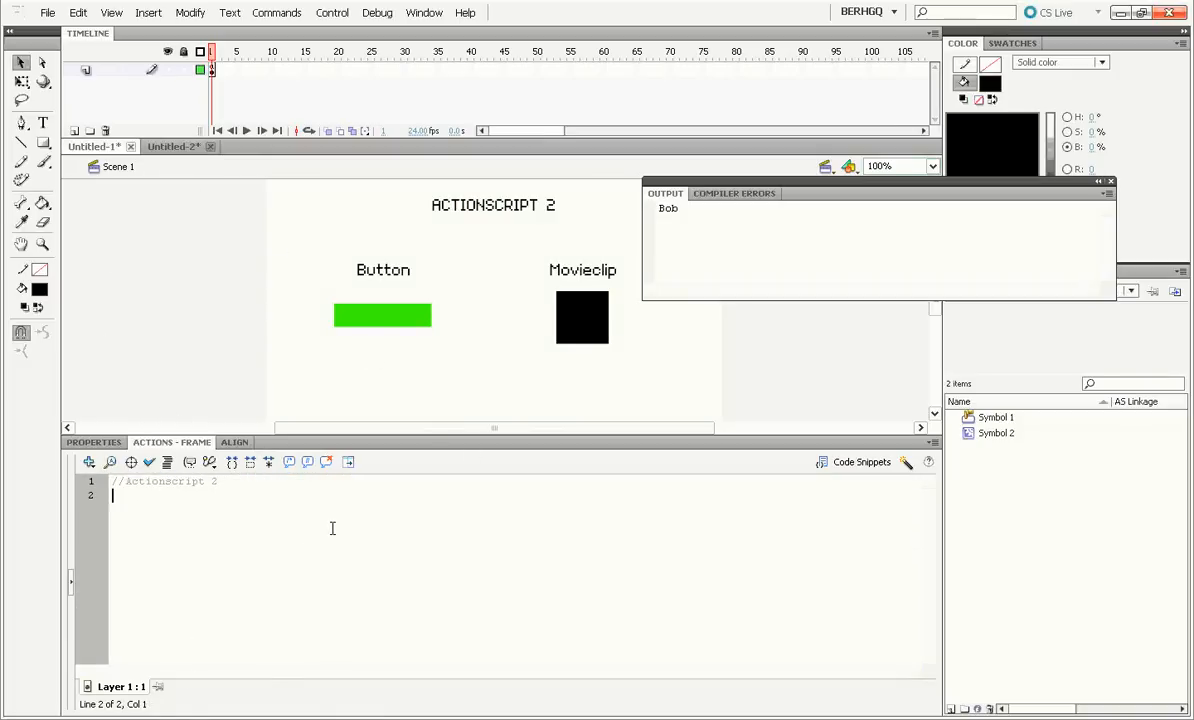
Write box._xscale = box._yscale = 200; in the AS2 frame code so the box doubles when tested.
click(582, 317)
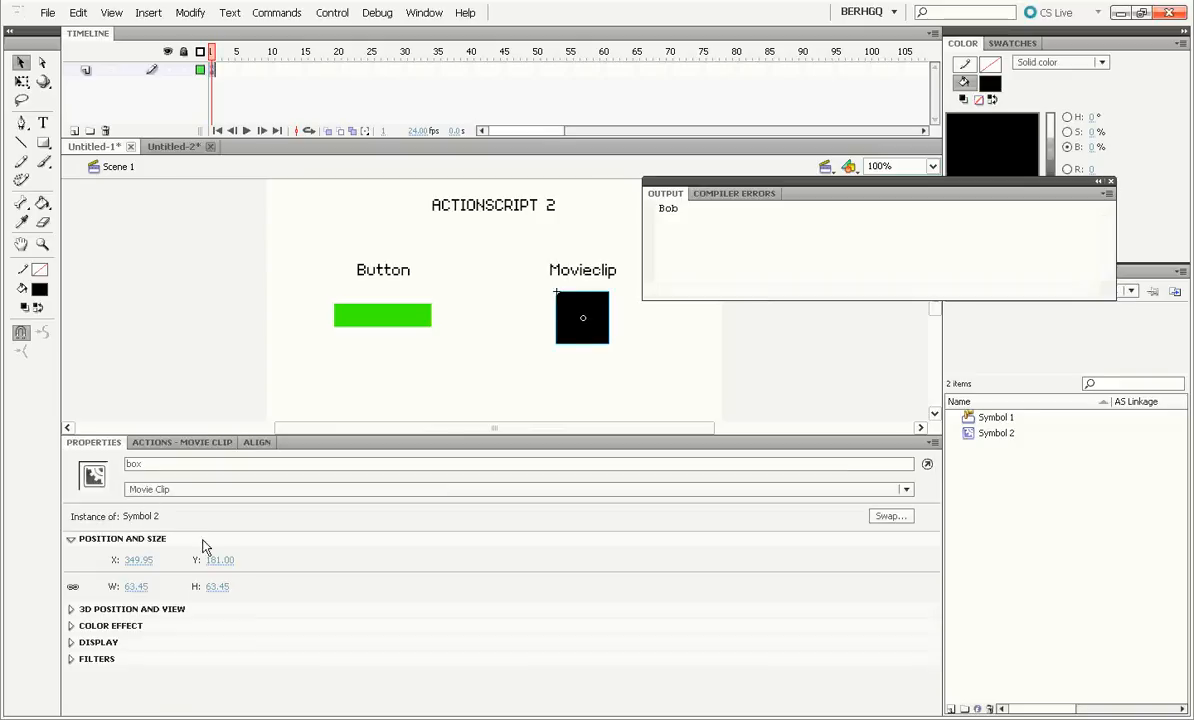
click(182, 441)
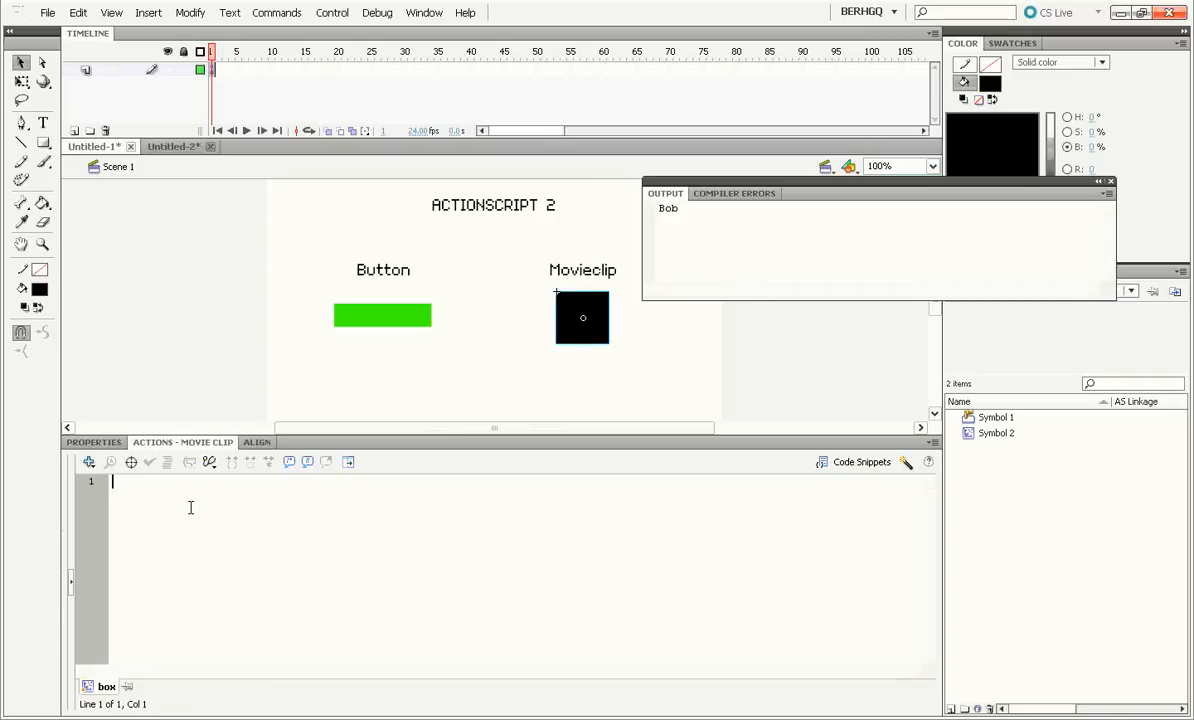
text(box)
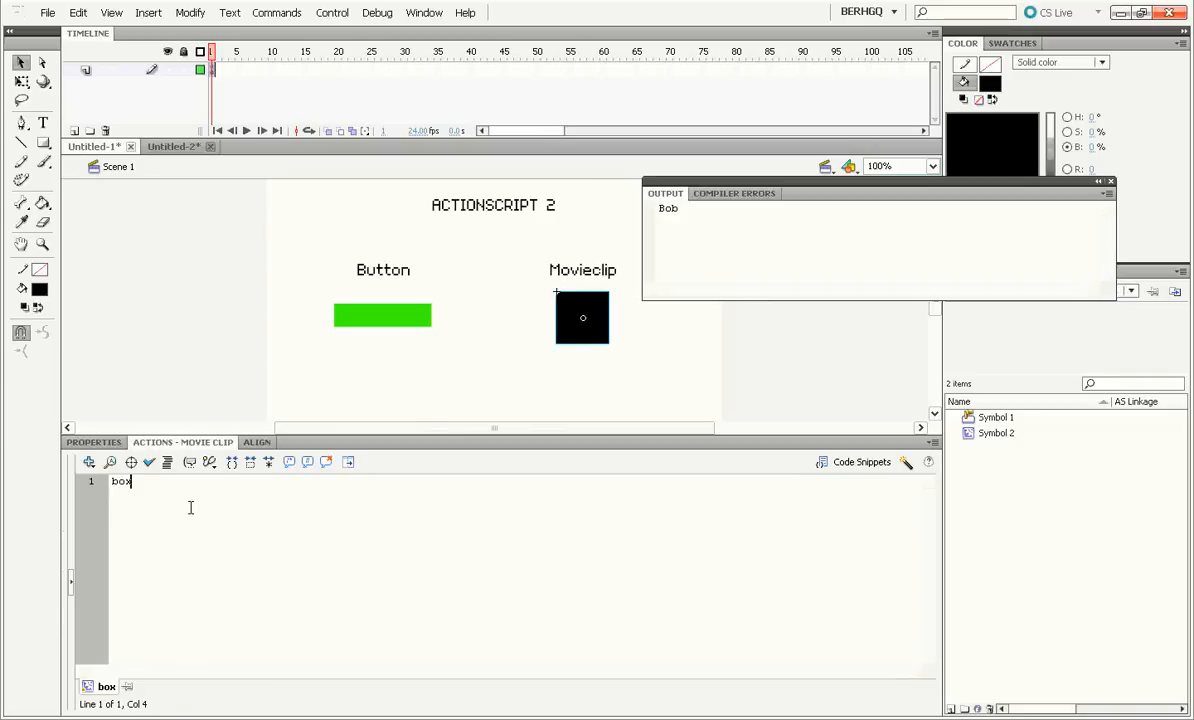
text(.)
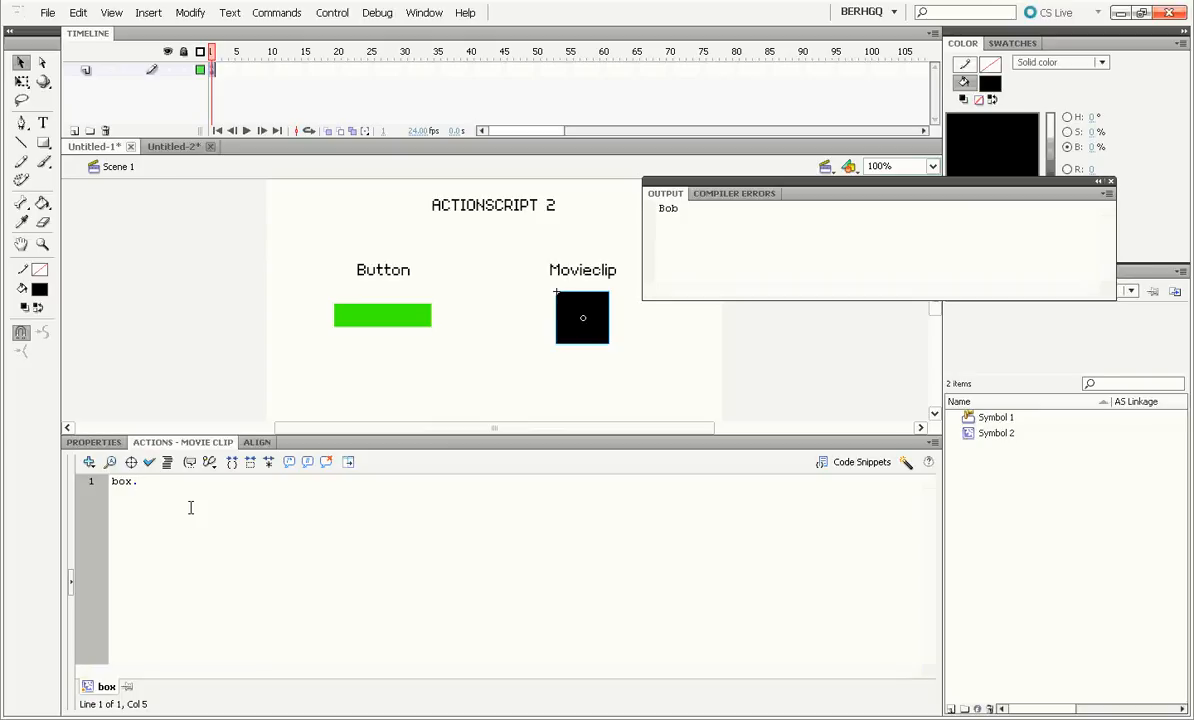
key(Backspace)
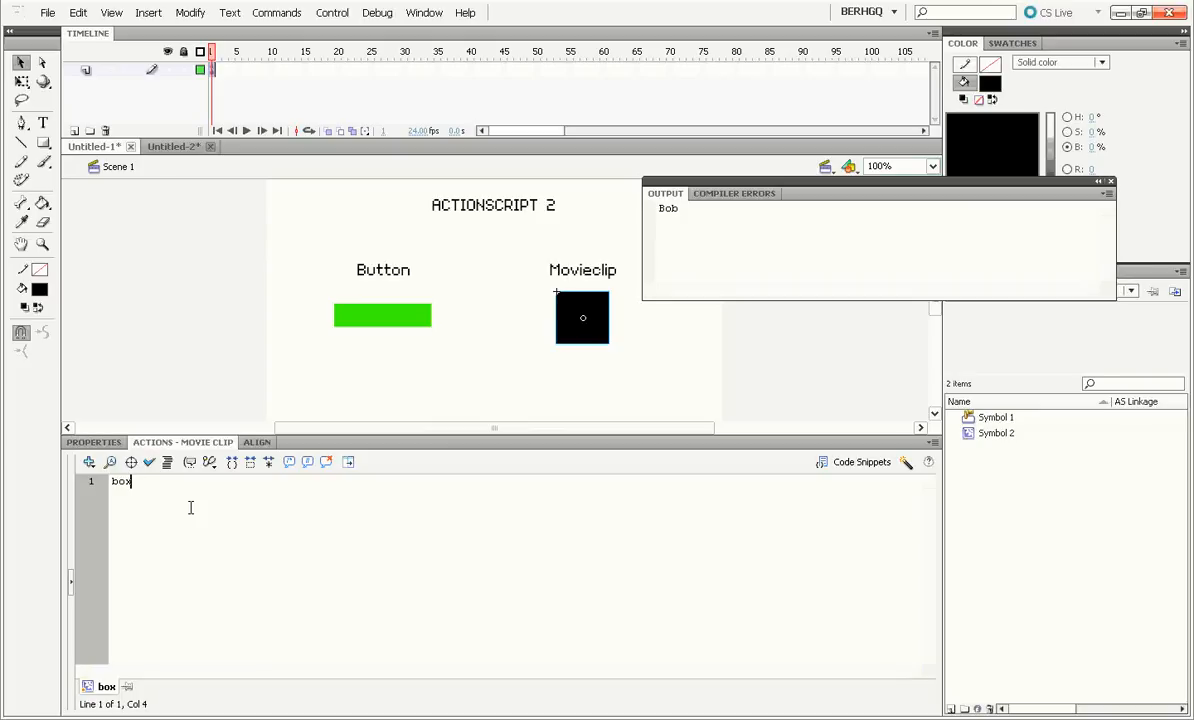
text(.sca)
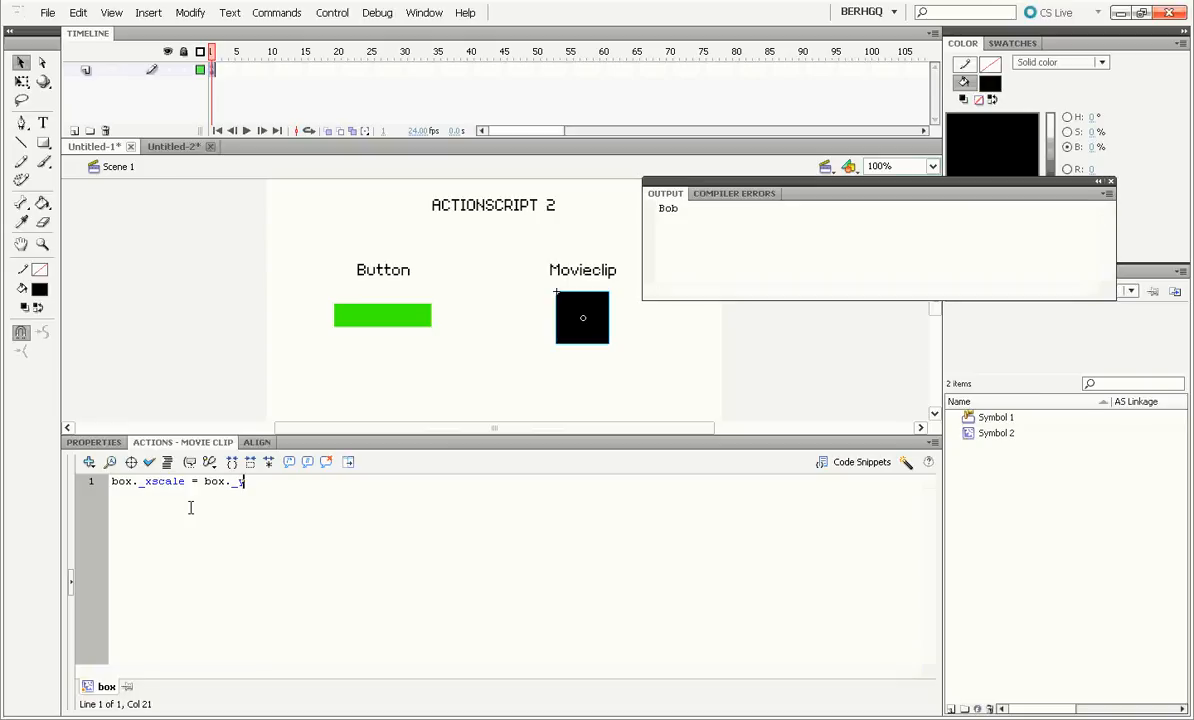
text(scale =)
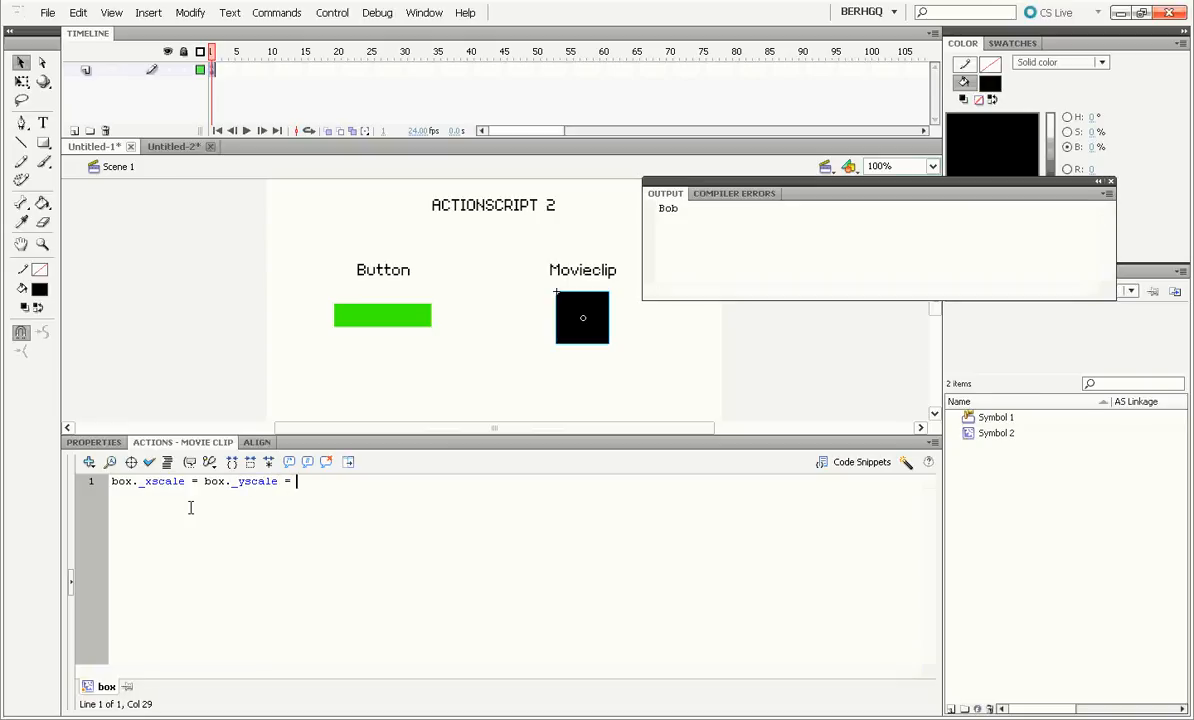
text(200;)
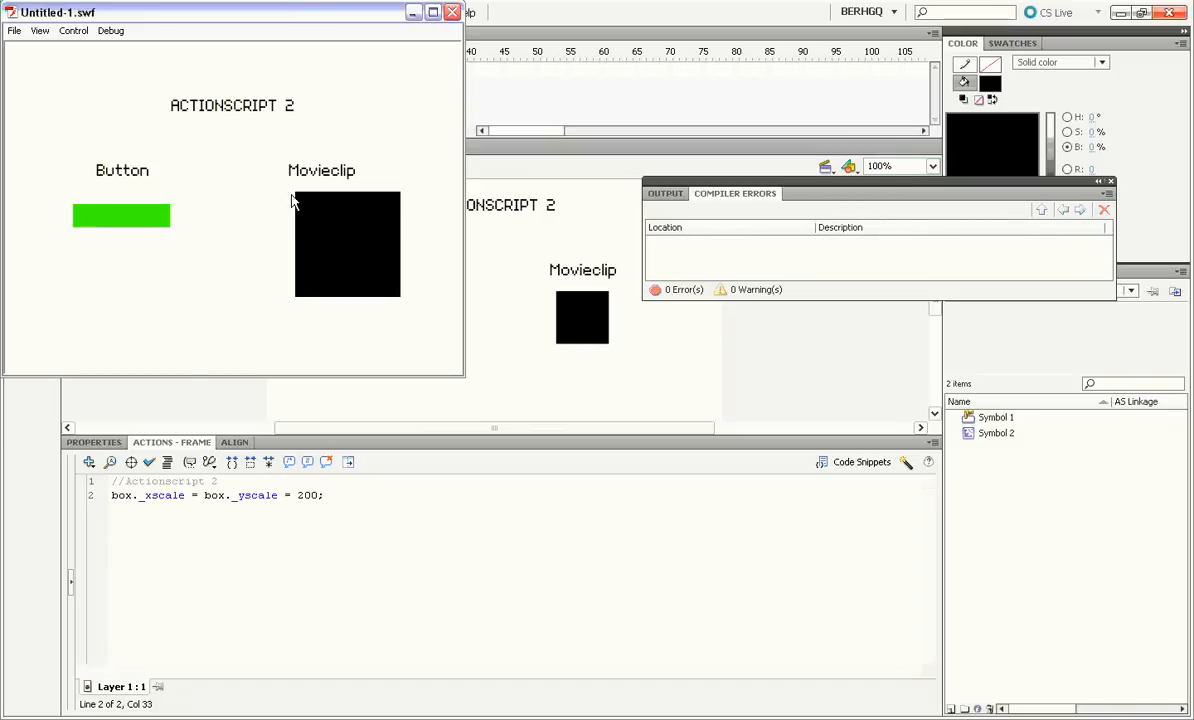
mouse_move(340, 213)
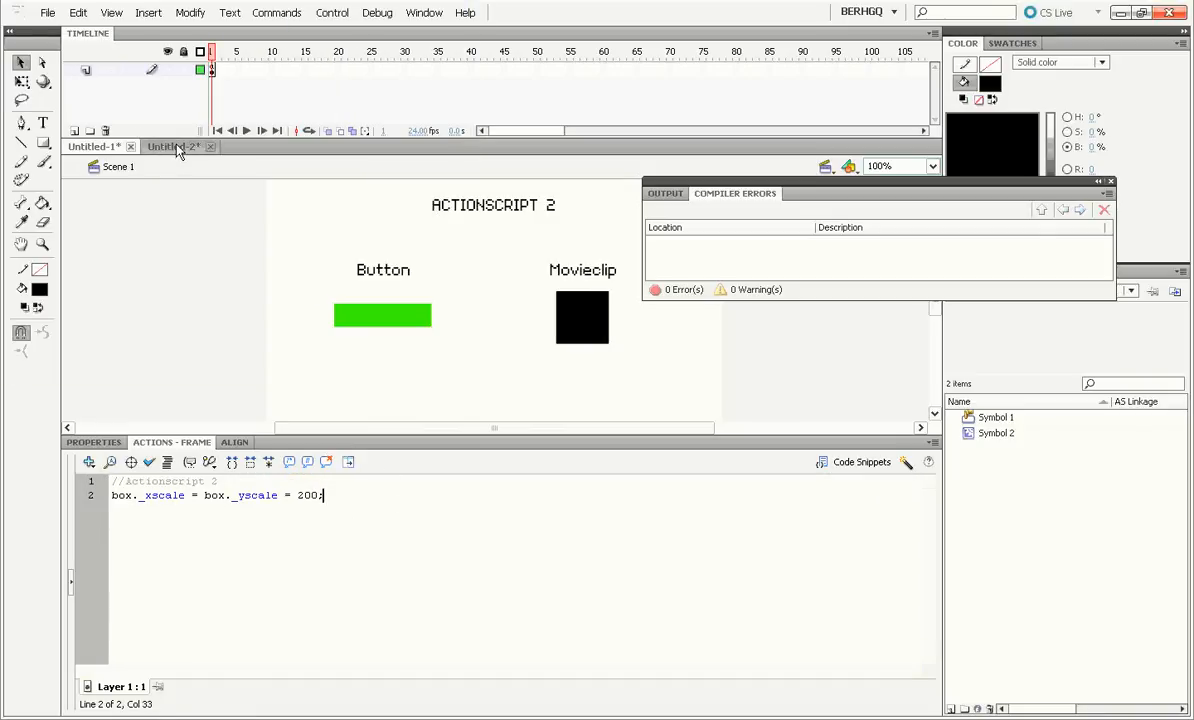
Write box.scaleX = box.scaleY = 200; in the AS3 frame code and test the enlarged box.
click(172, 146)
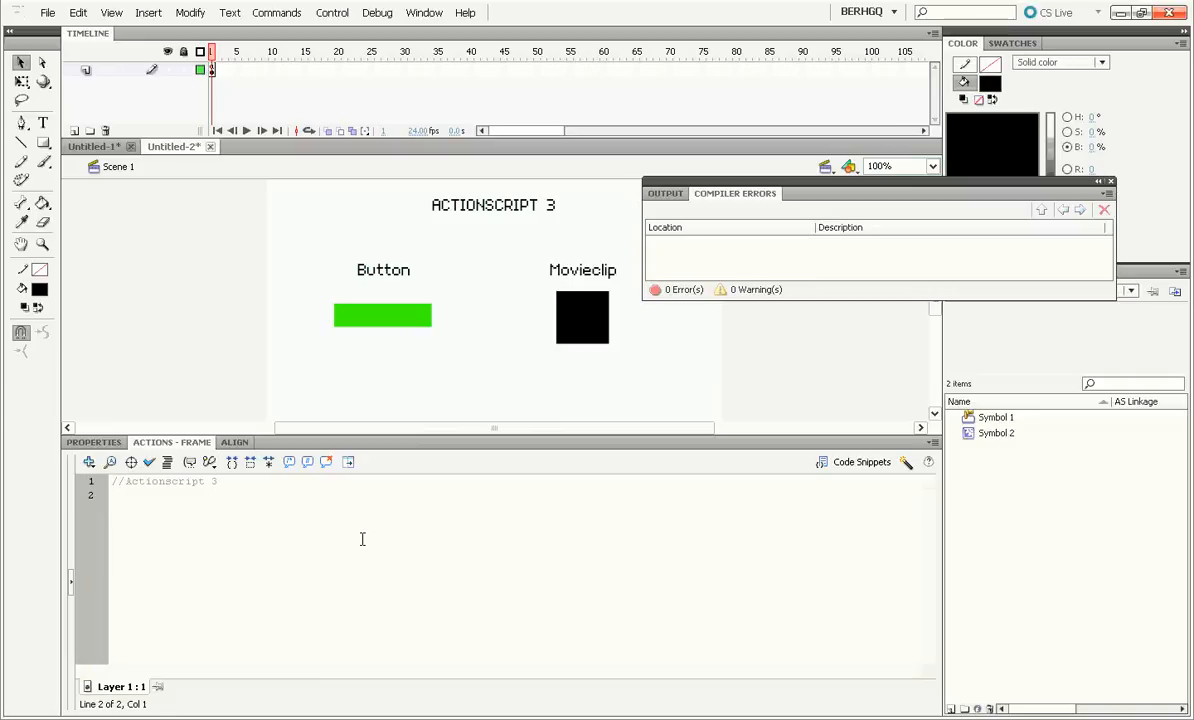
text(box.scaleX)
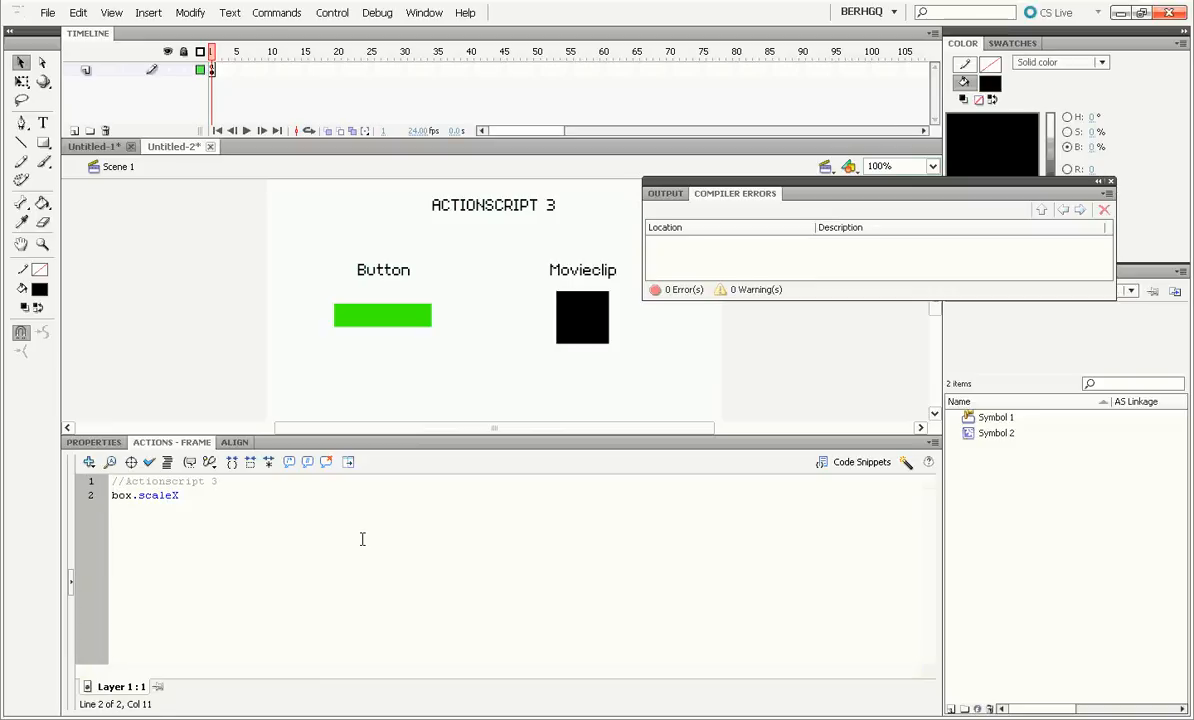
text(=)
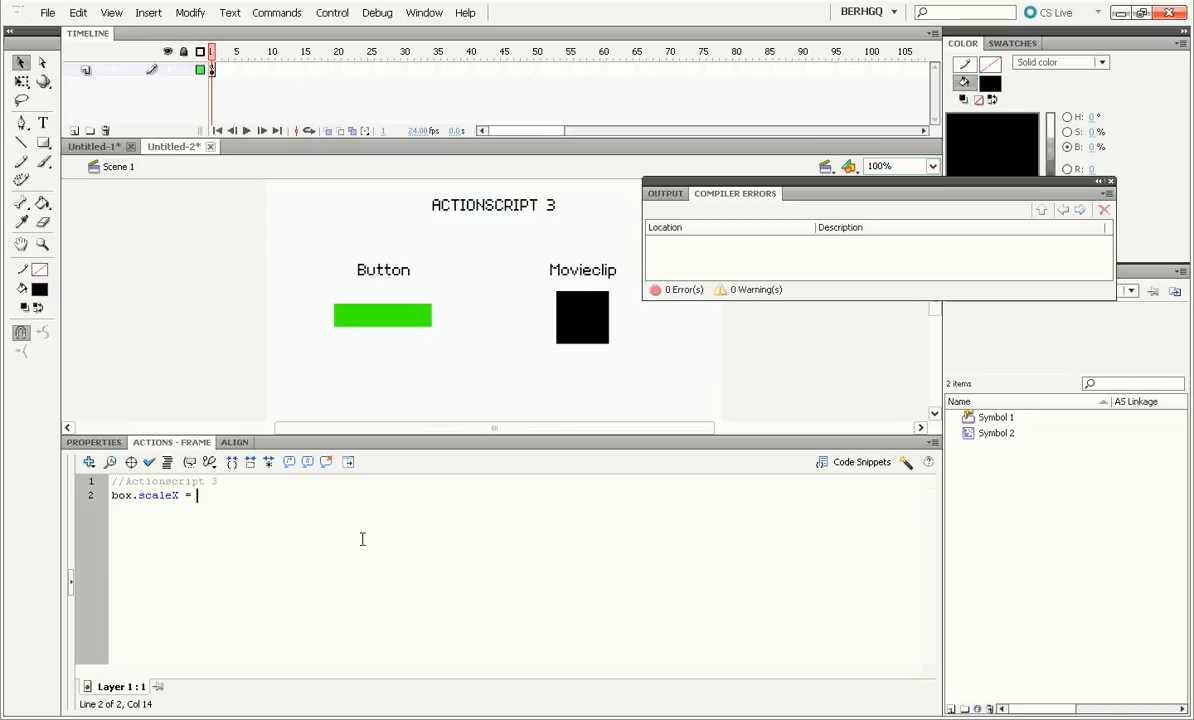
text(box.sc)
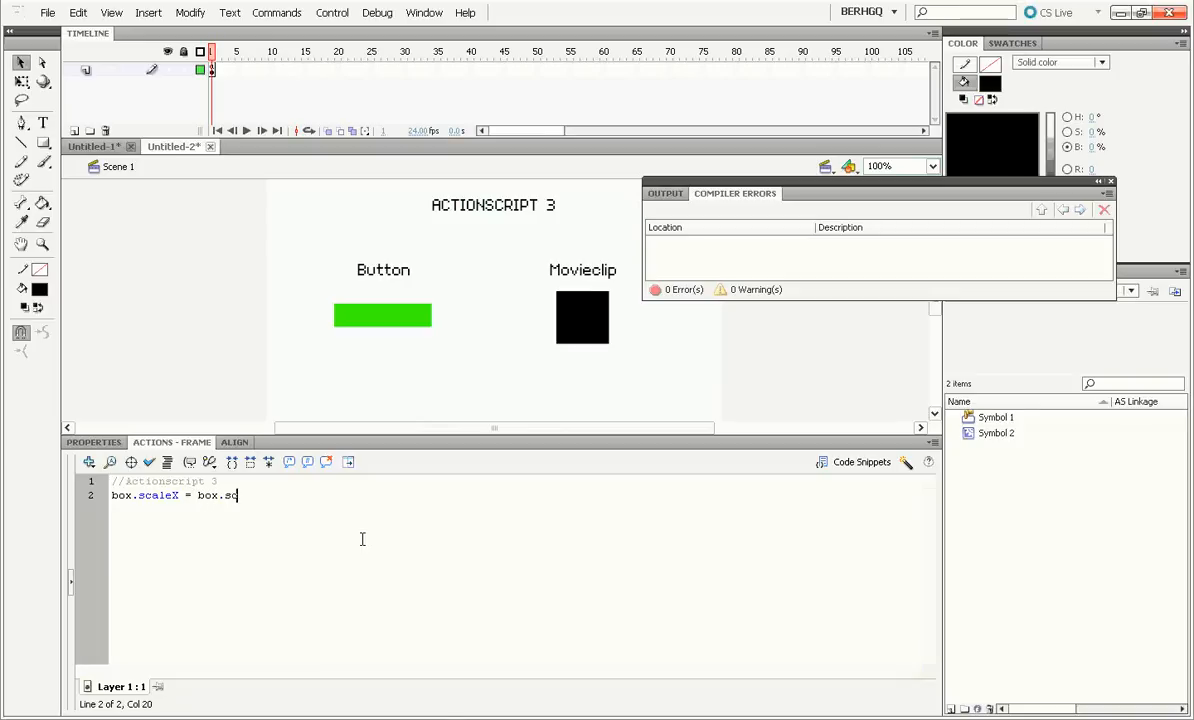
text(aleY =)
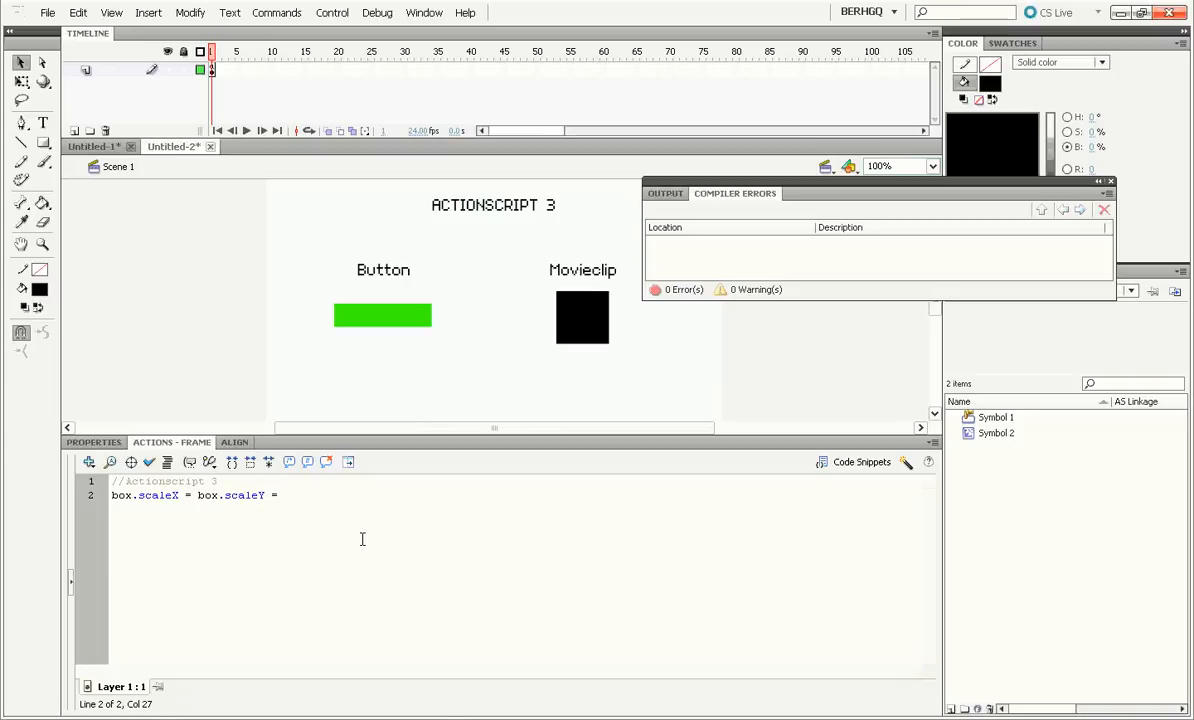
text(200;)
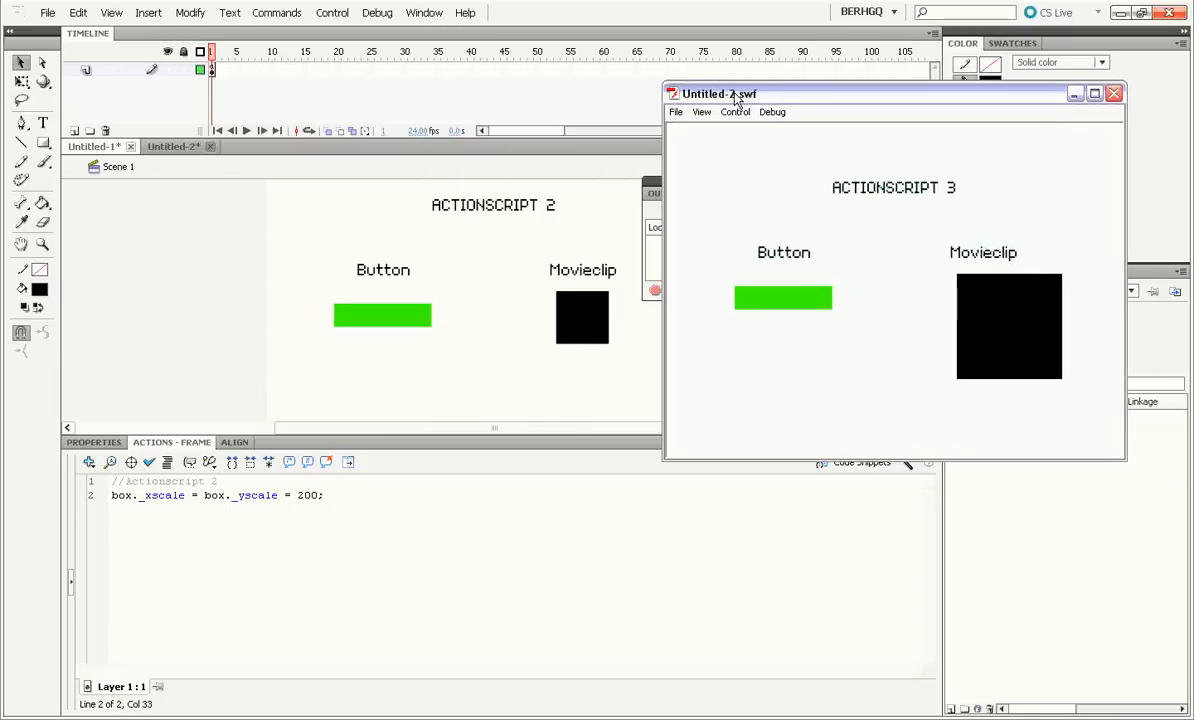
click(173, 146)
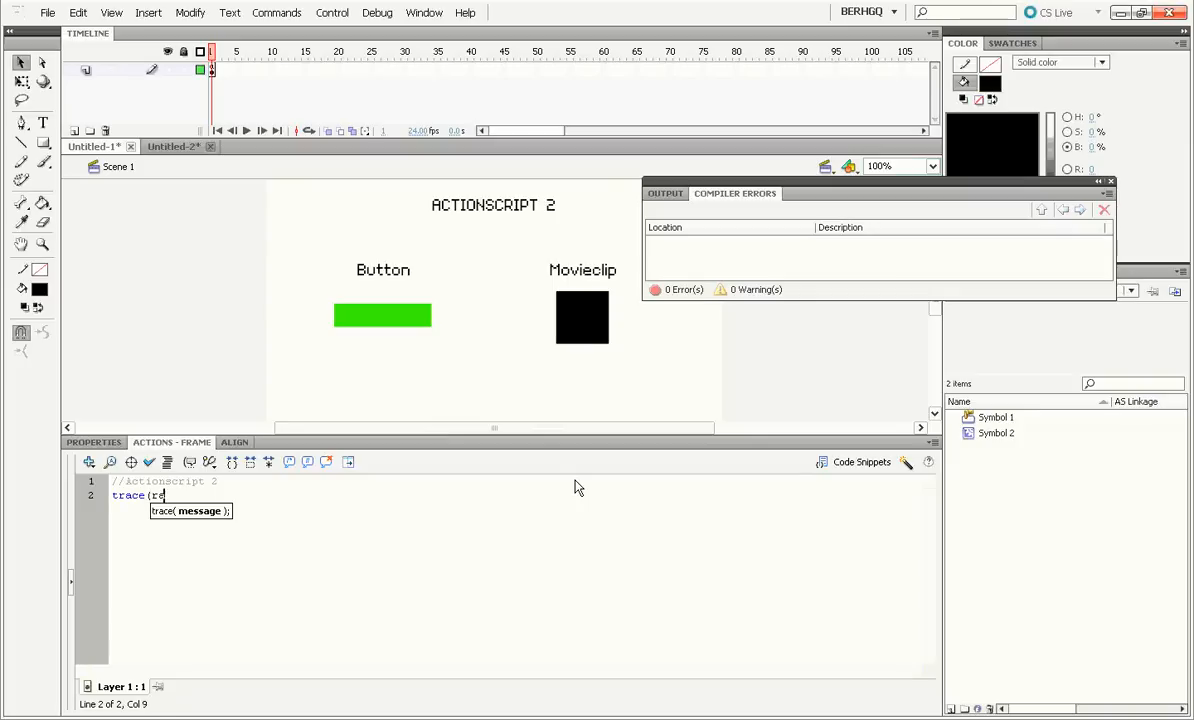
Make the AS2 frame code trace(random(10)); and test it, printing random whole numbers.
text(random(10));)
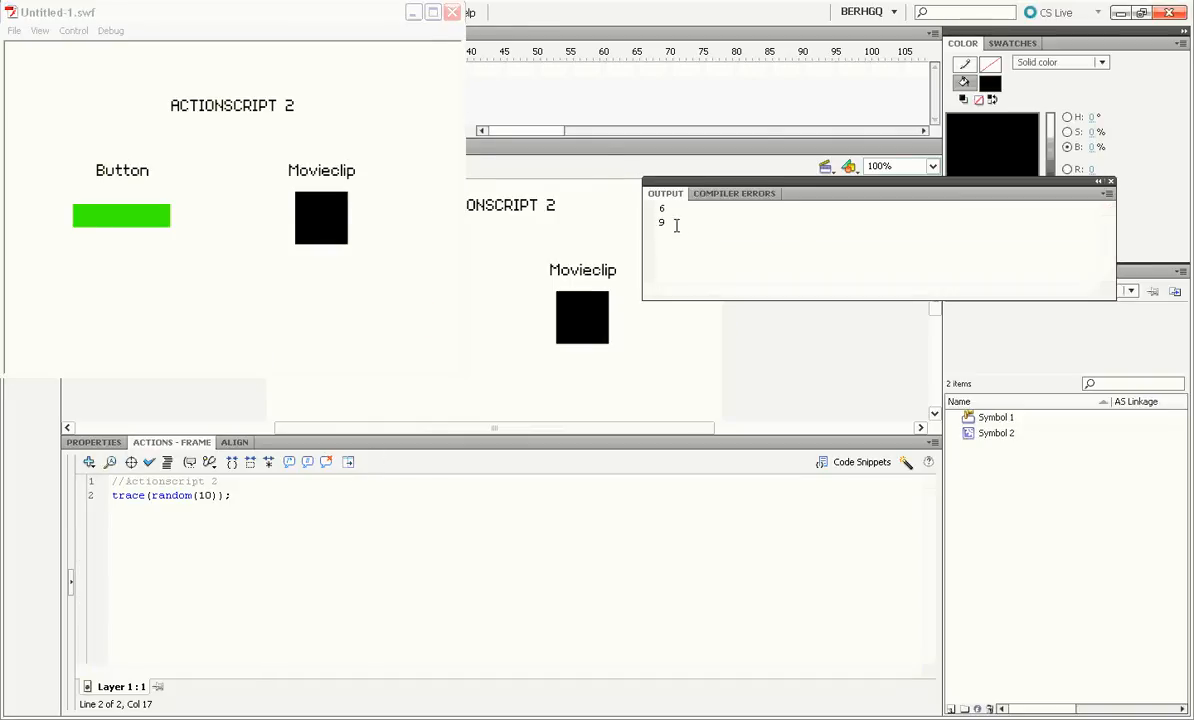
click(452, 12)
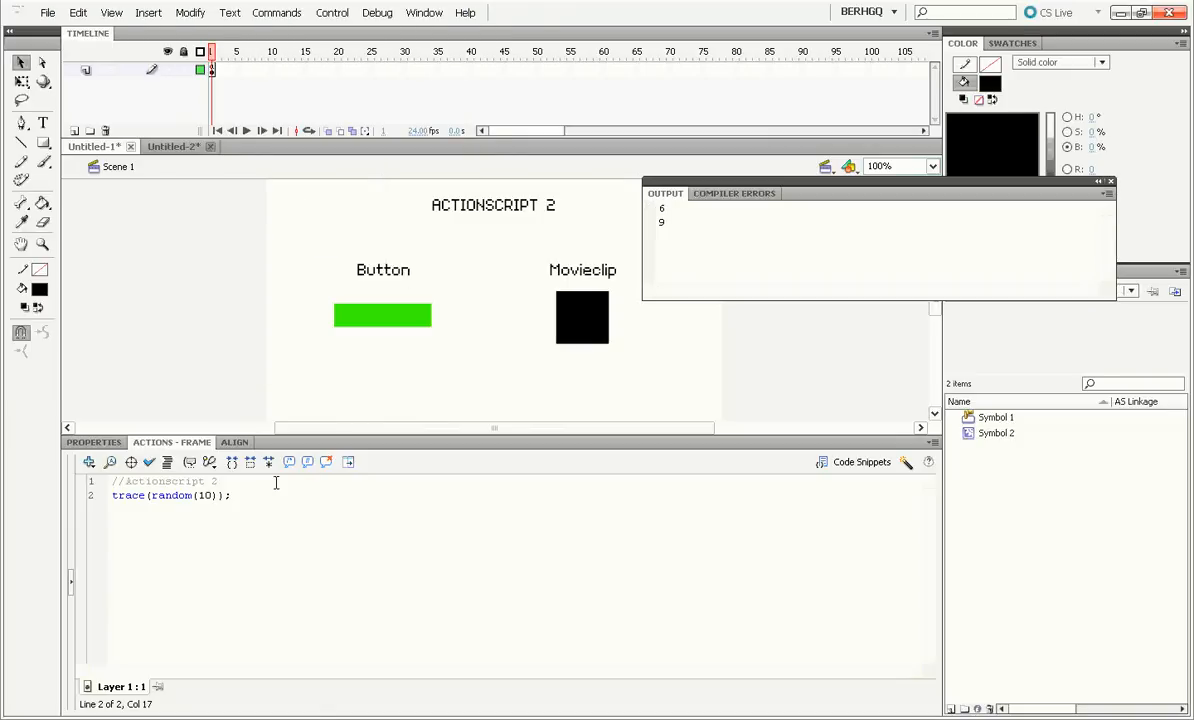
click(172, 146)
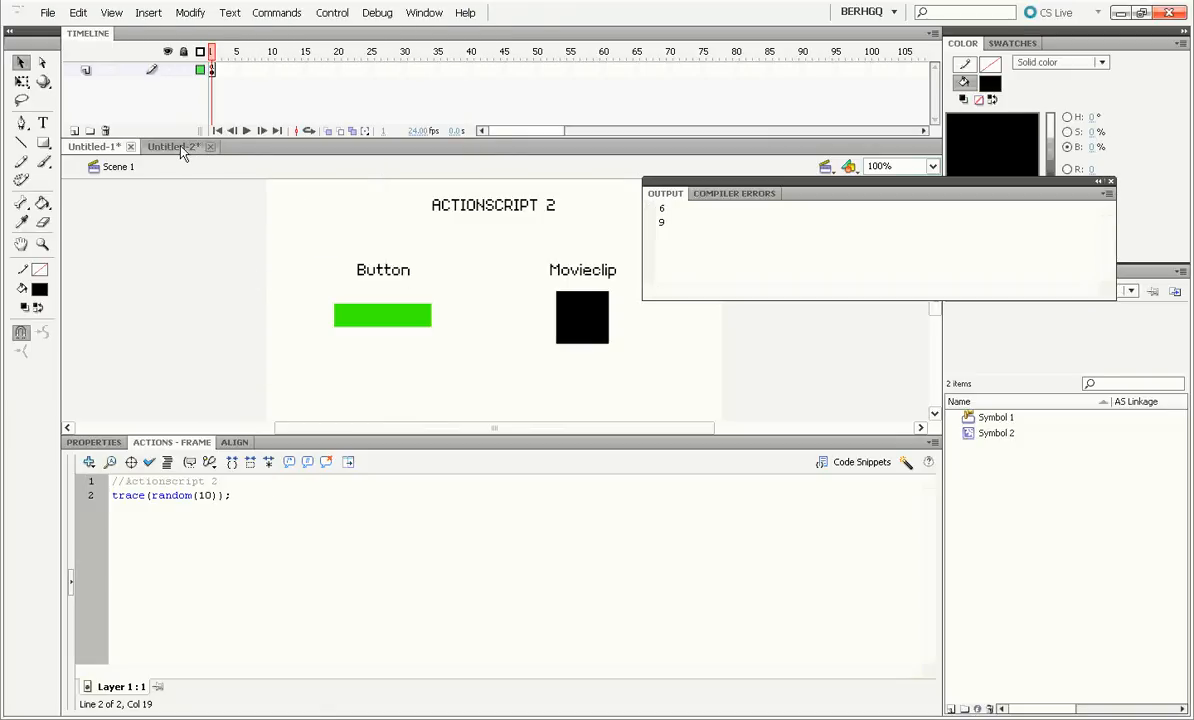
Replace the scaling code with trace(random(9)); which raises an undefined-method error on test.
click(167, 146)
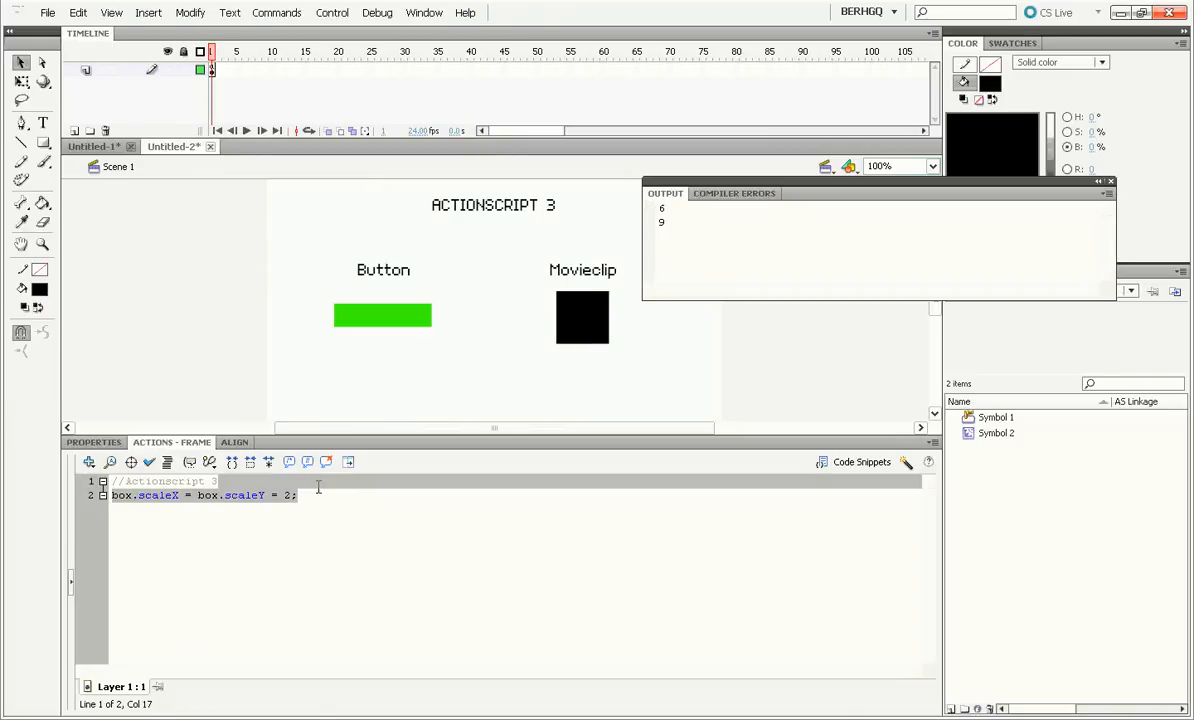
text(trace(re)
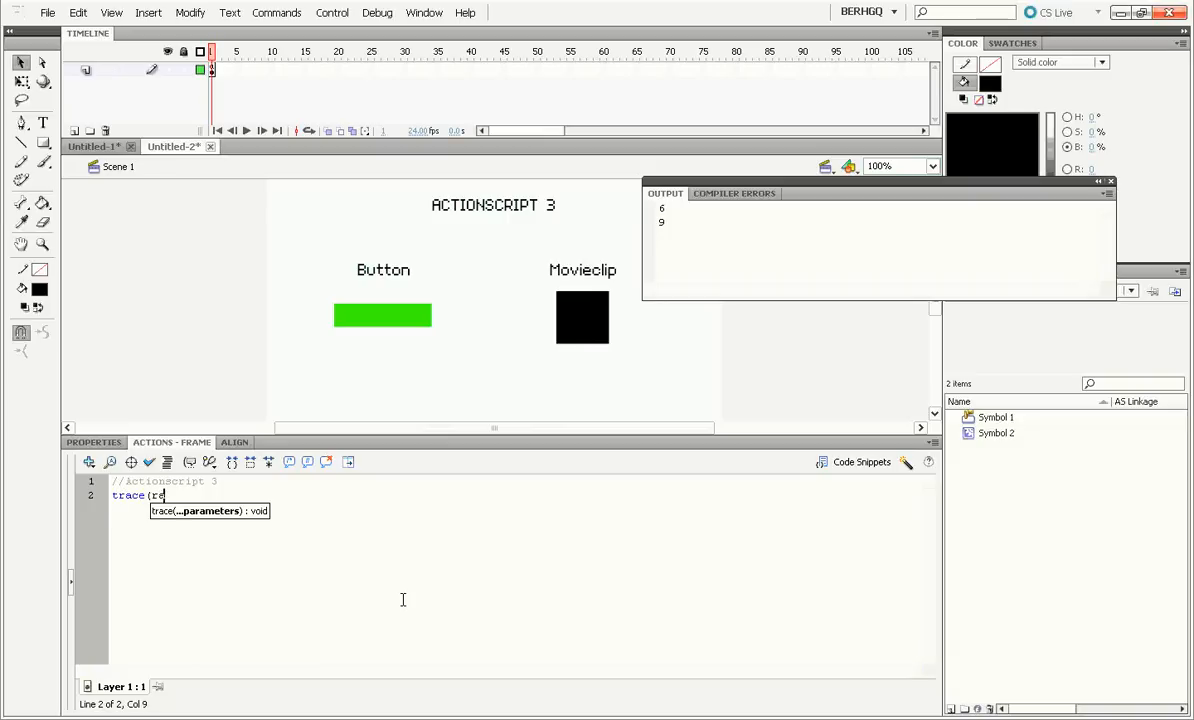
text(andom(9))
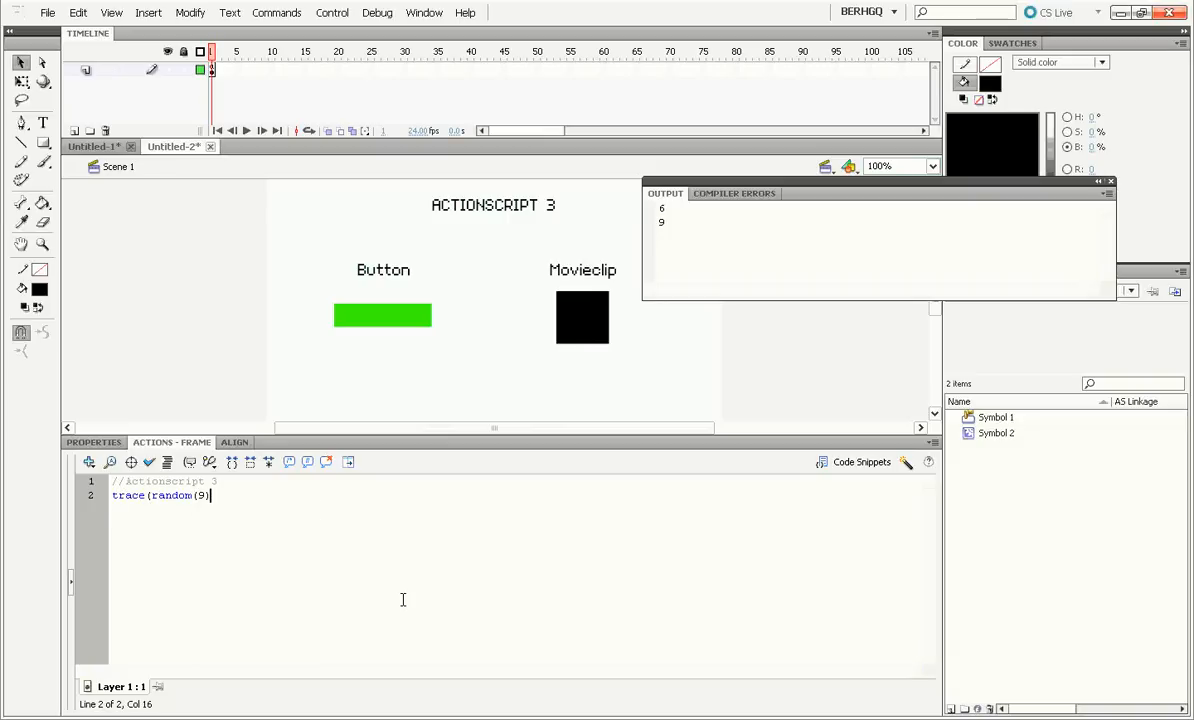
text();)
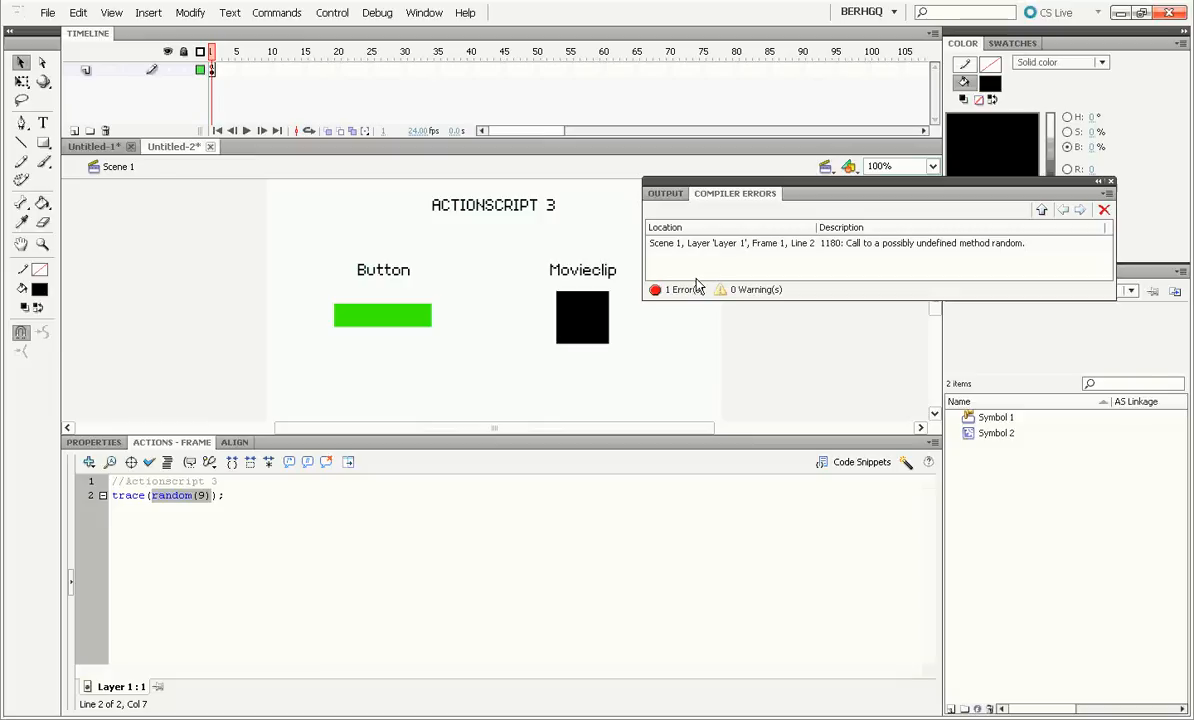
Change the call to trace(Math.random()*9); so Output prints a decimal number.
text(Math.random)
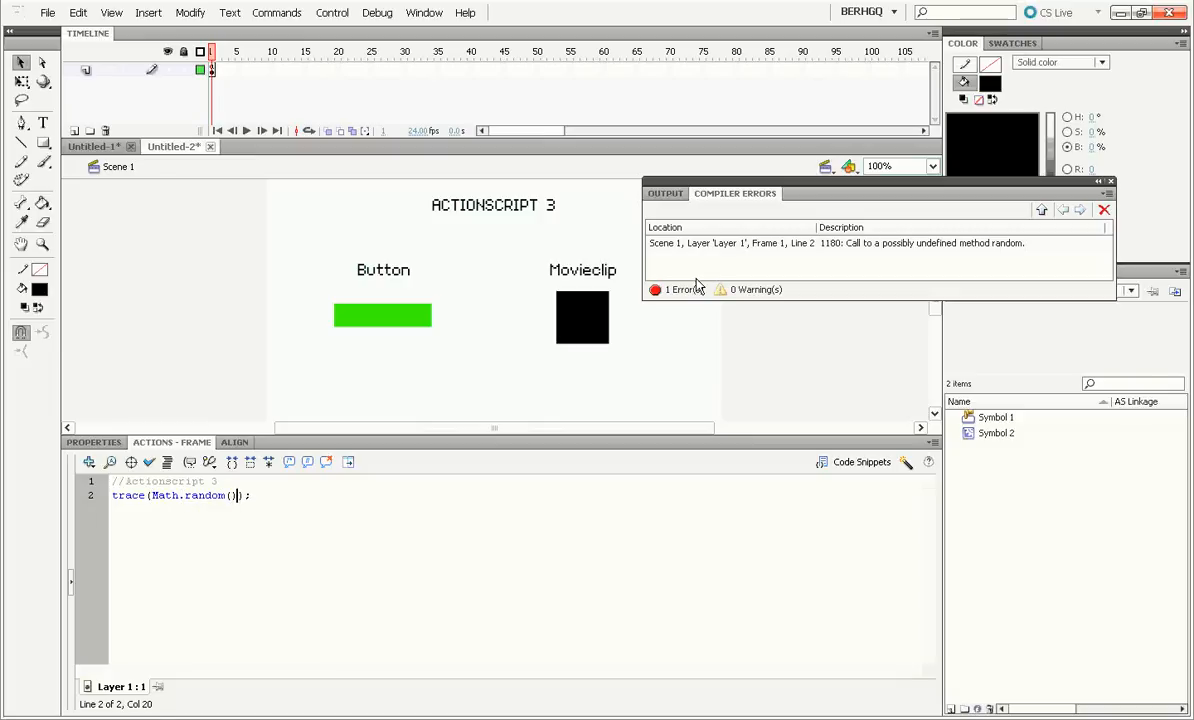
text(*5)
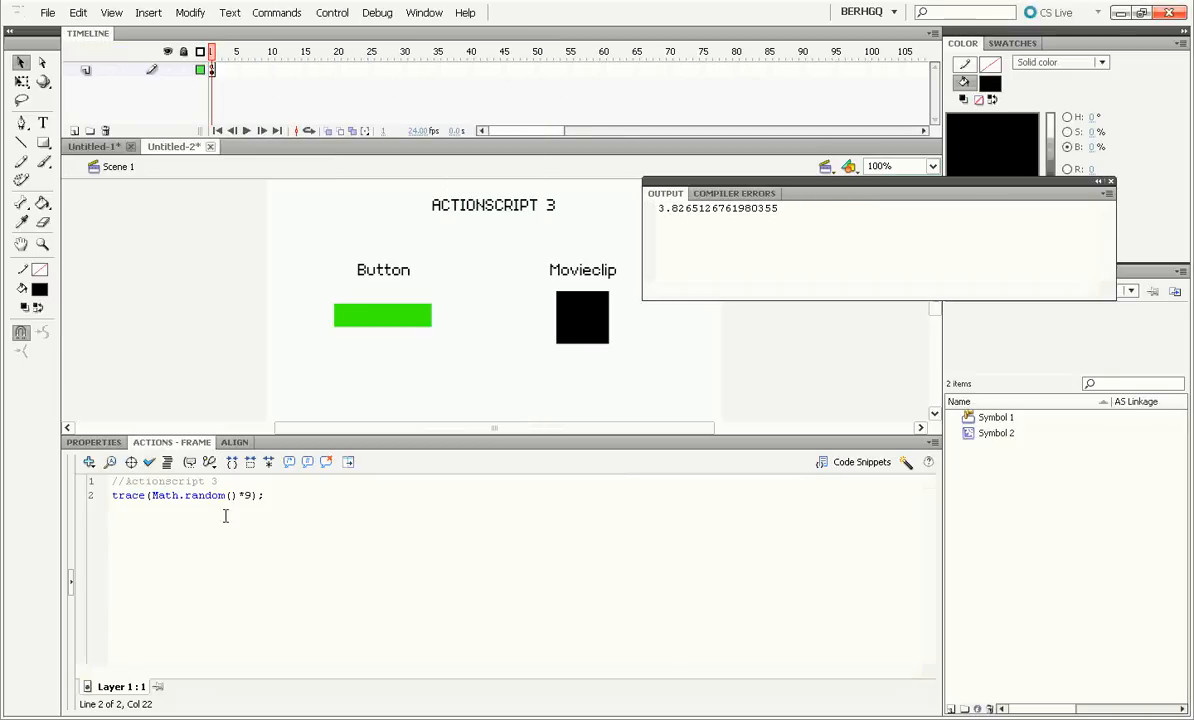
Wrap the value in Math.round so trace(Math.round(Math.random()*9)); prints a whole number.
click(151, 495)
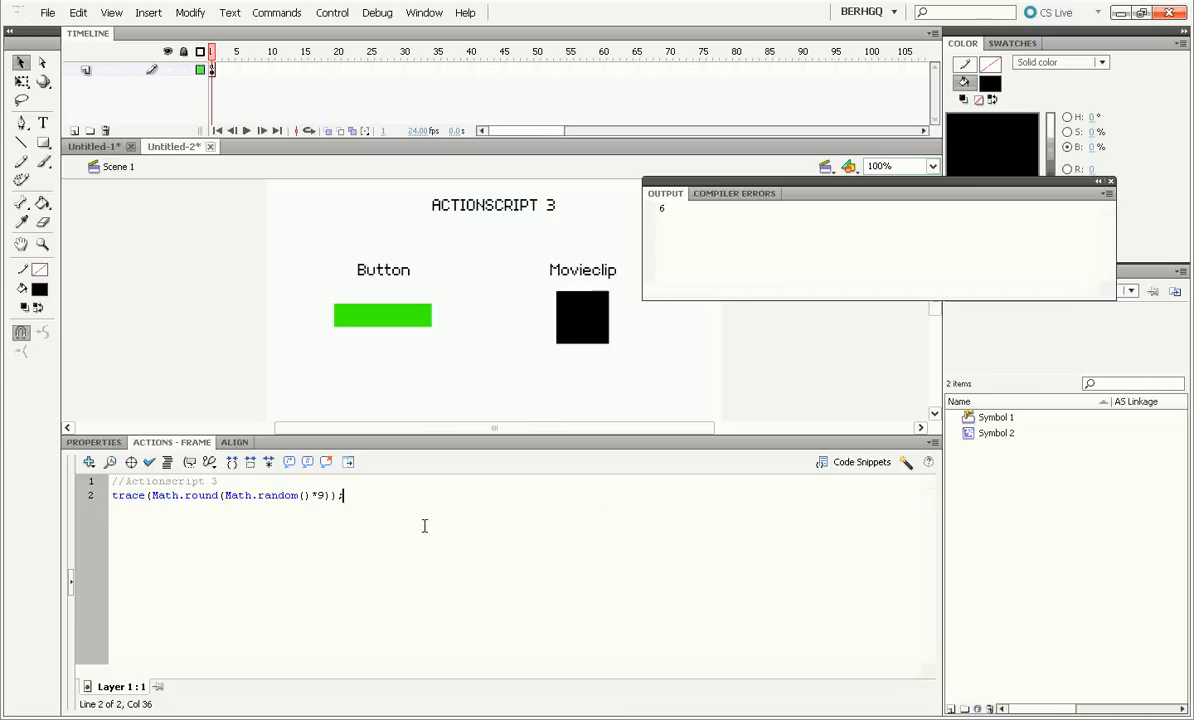
mouse_move(1022, 693)
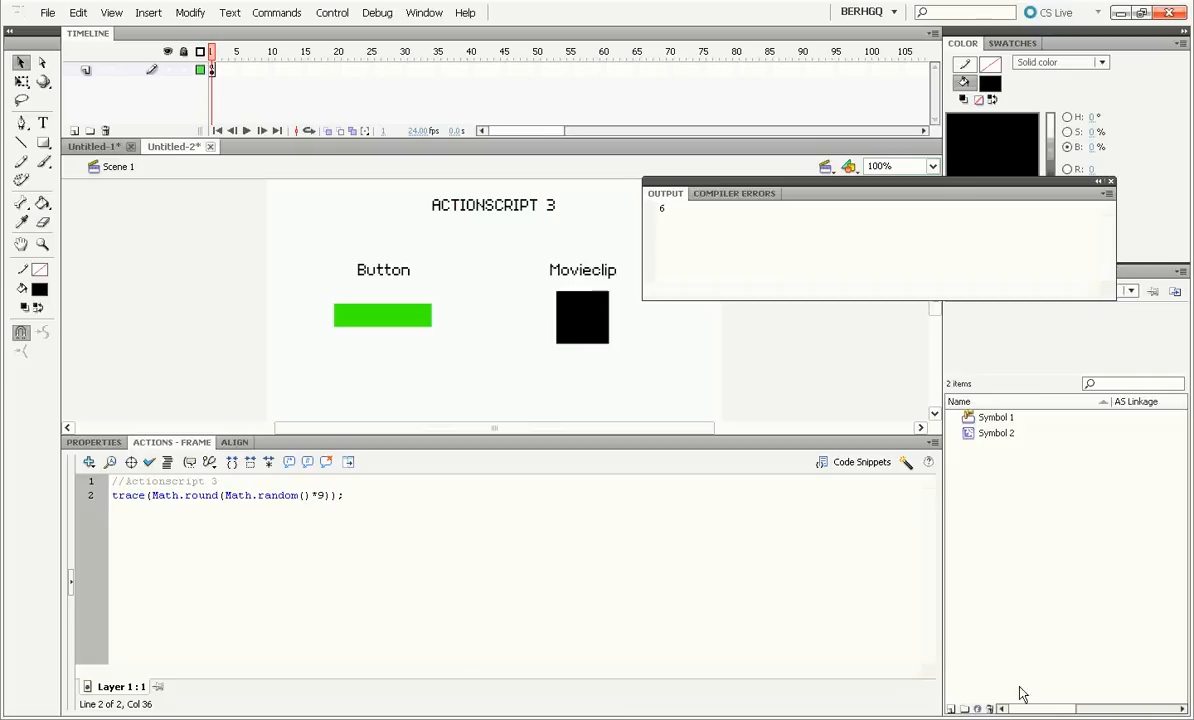